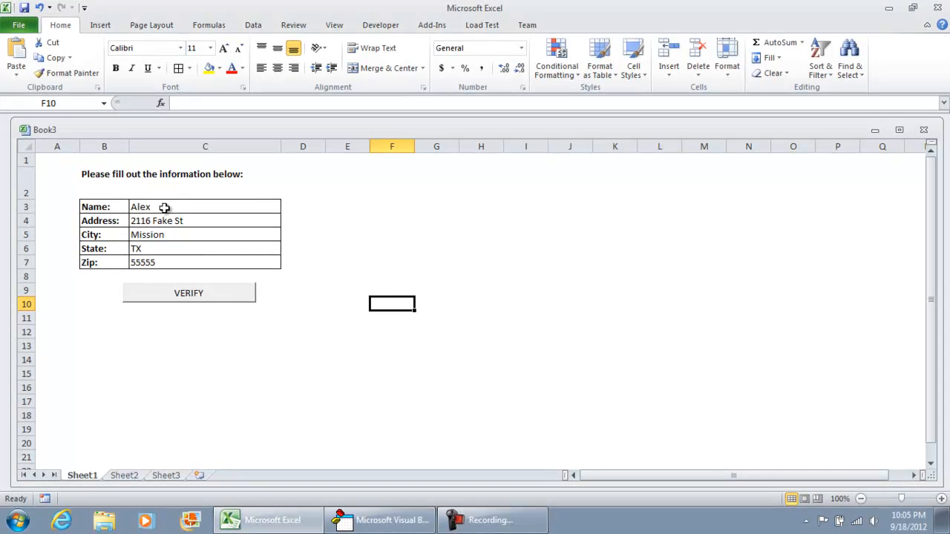
mouse_move(184, 213)
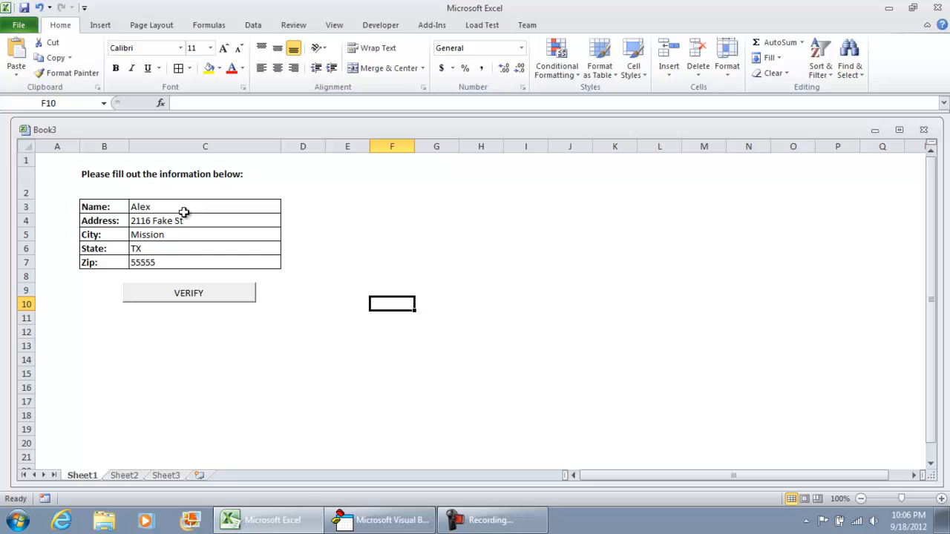
mouse_move(178, 202)
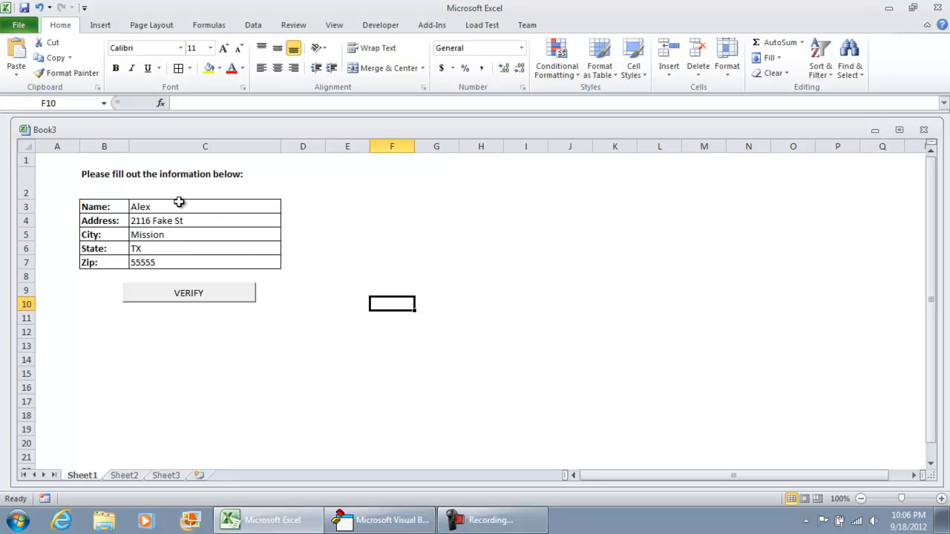
mouse_move(276, 174)
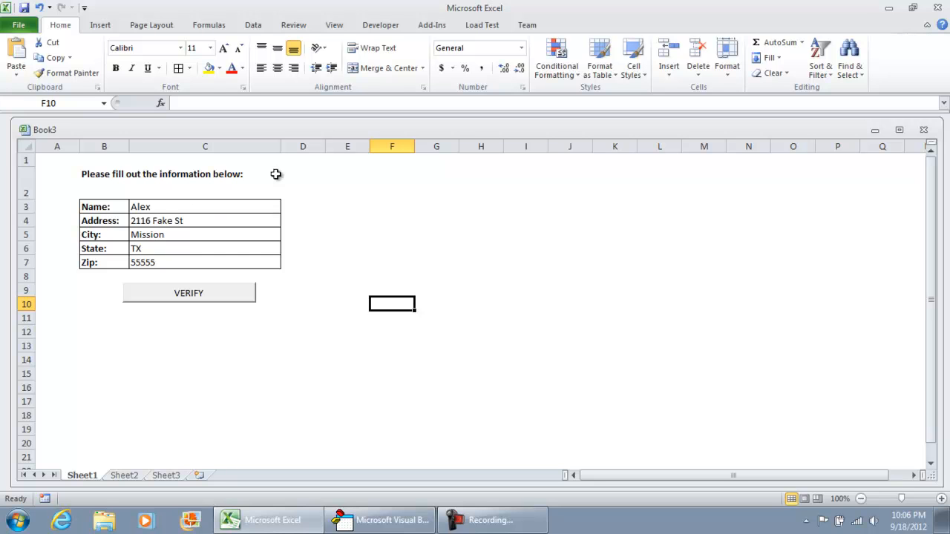
Show the Developer tools and bring up the Visual Basic editor for Book3
click(380, 24)
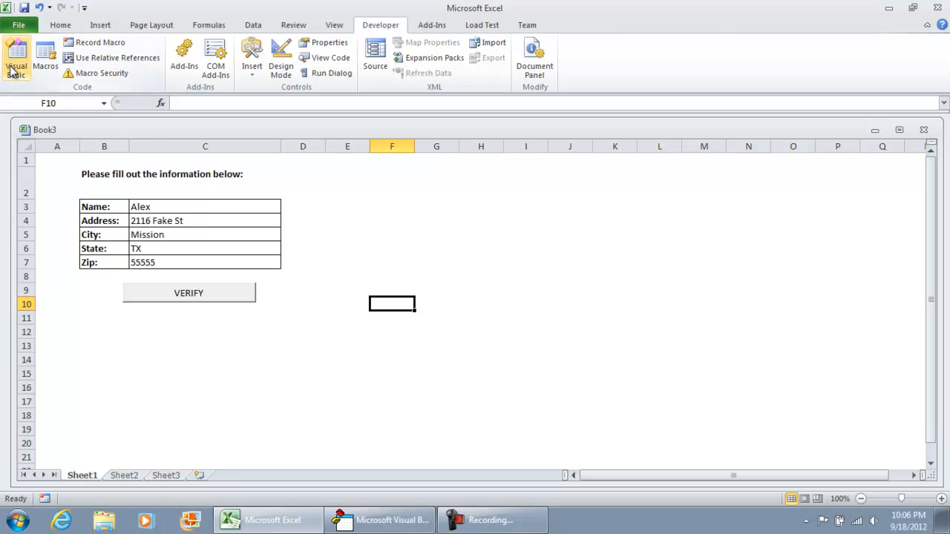
mouse_move(16, 57)
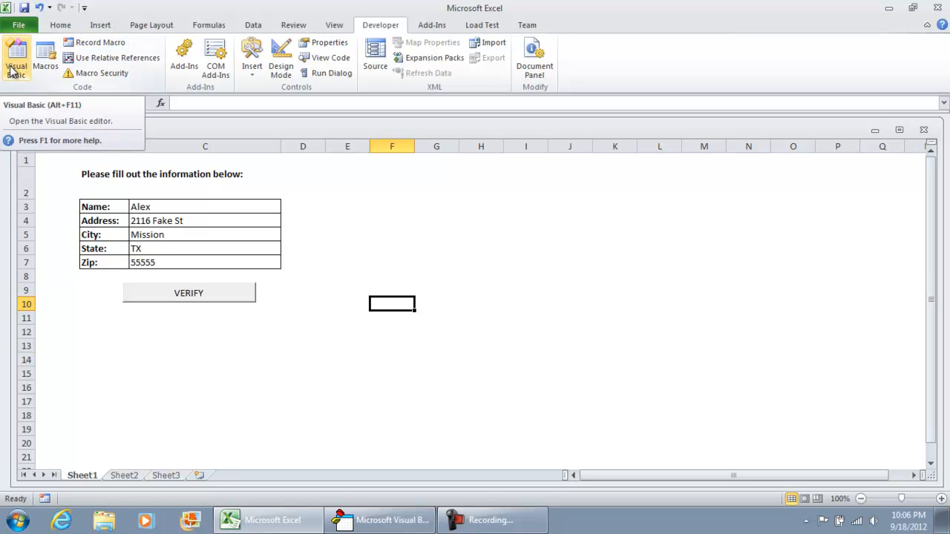
click(13, 55)
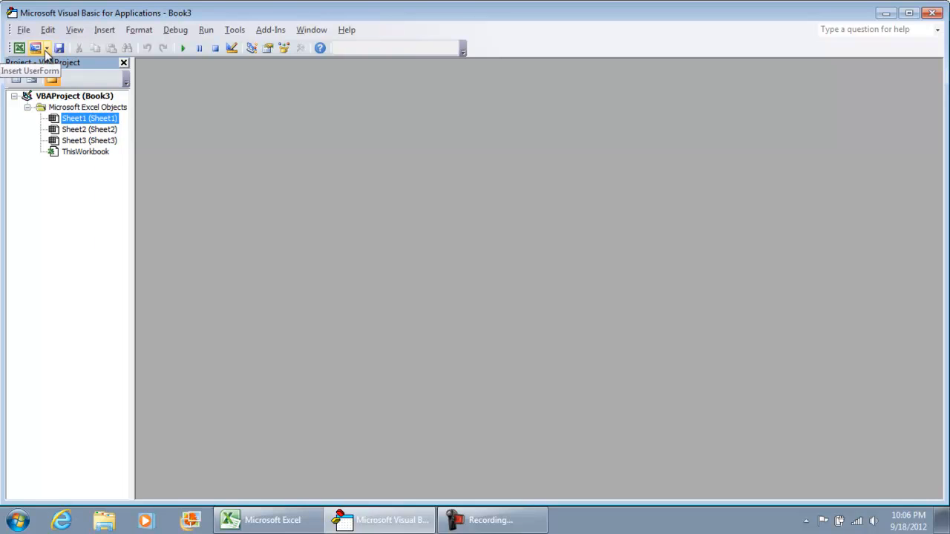
Insert UserForm1, enlarge it and draw a first Label1 on it
click(57, 46)
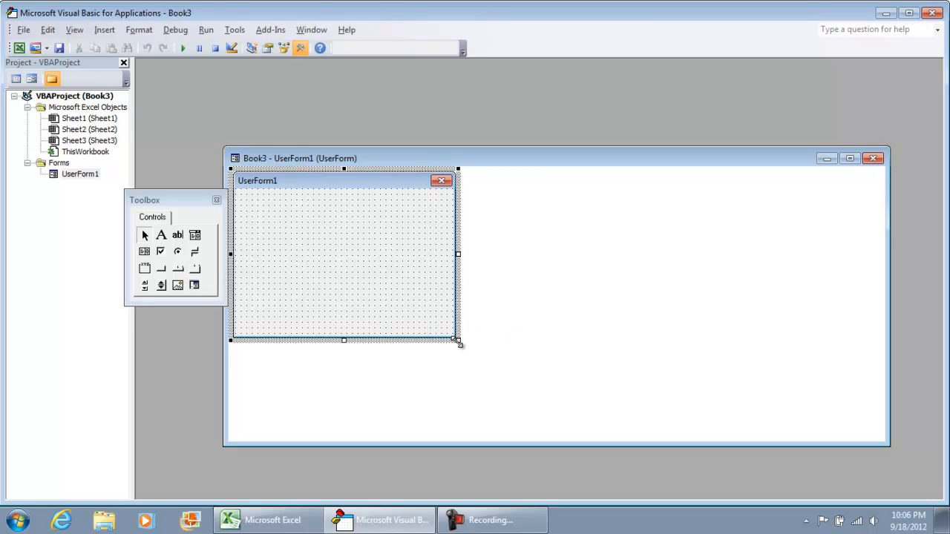
drag(457, 341, 486, 374)
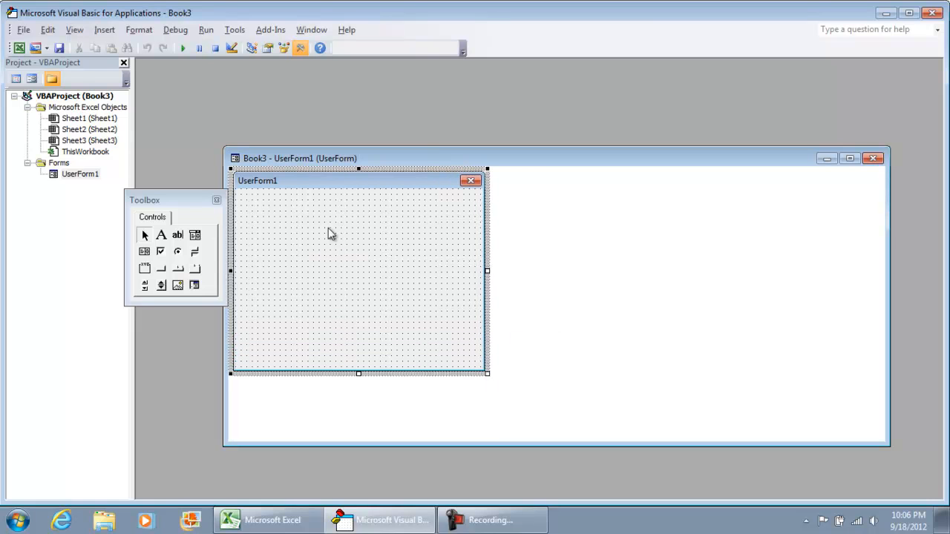
mouse_move(165, 207)
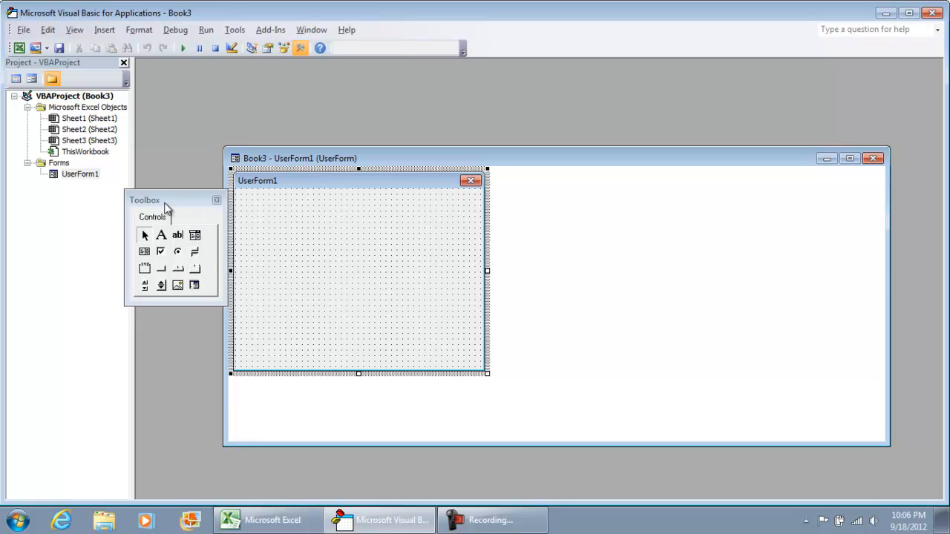
drag(164, 199, 137, 156)
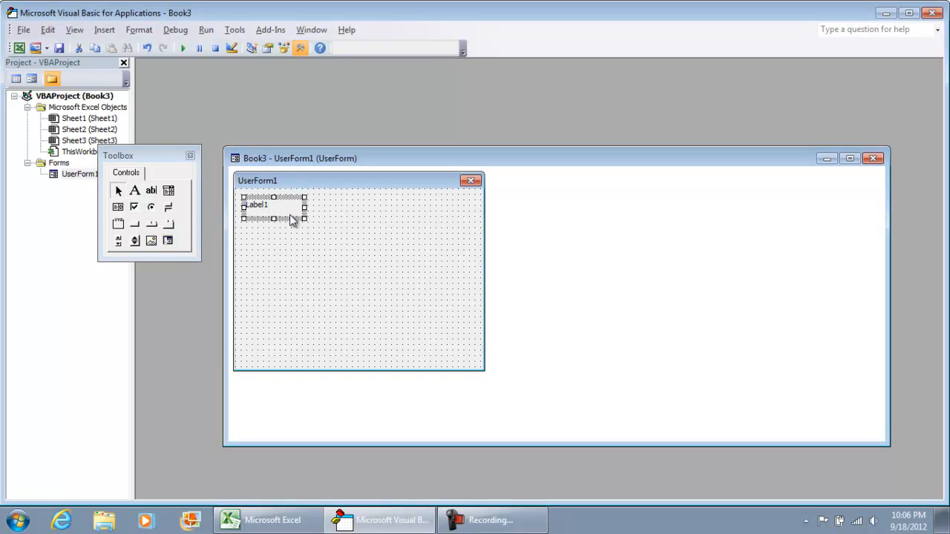
mouse_move(271, 214)
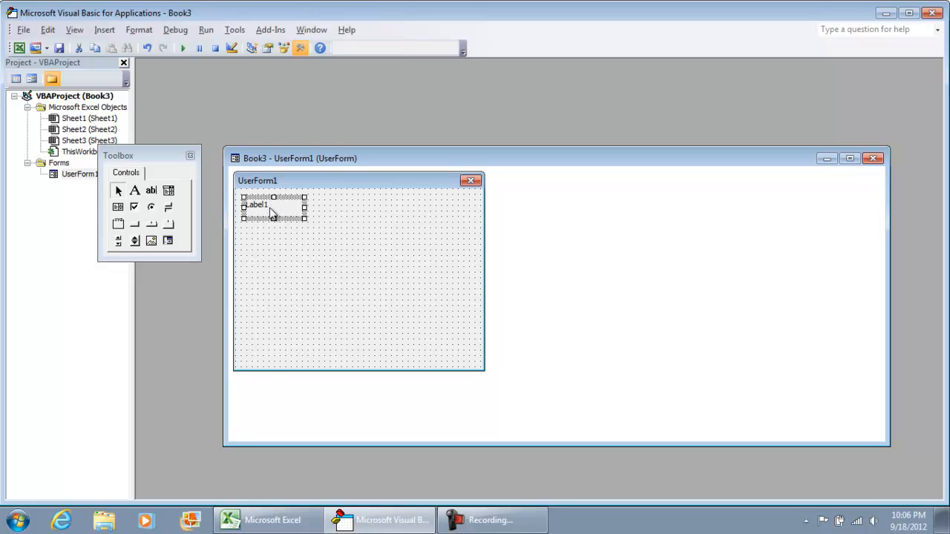
Set Label1's Caption property to Name: via its Properties window
right_click(271, 214)
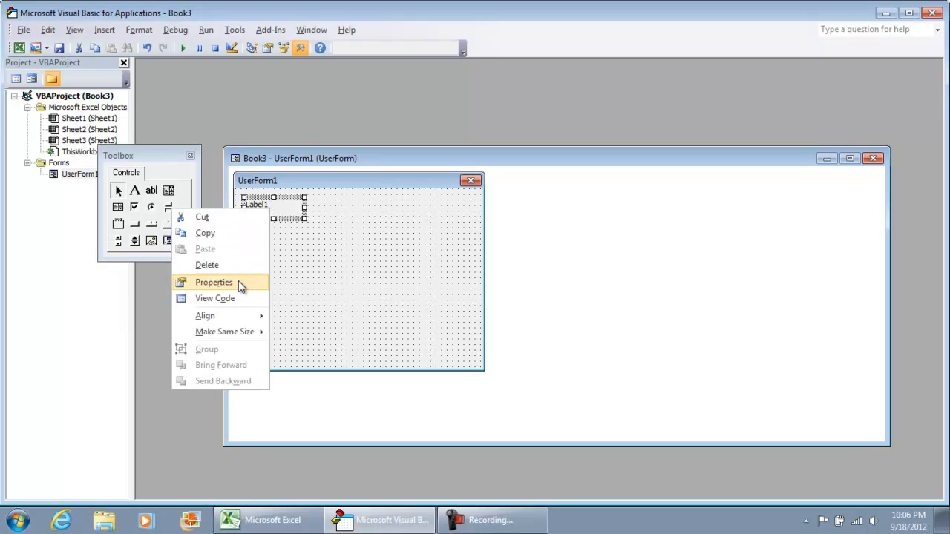
click(214, 282)
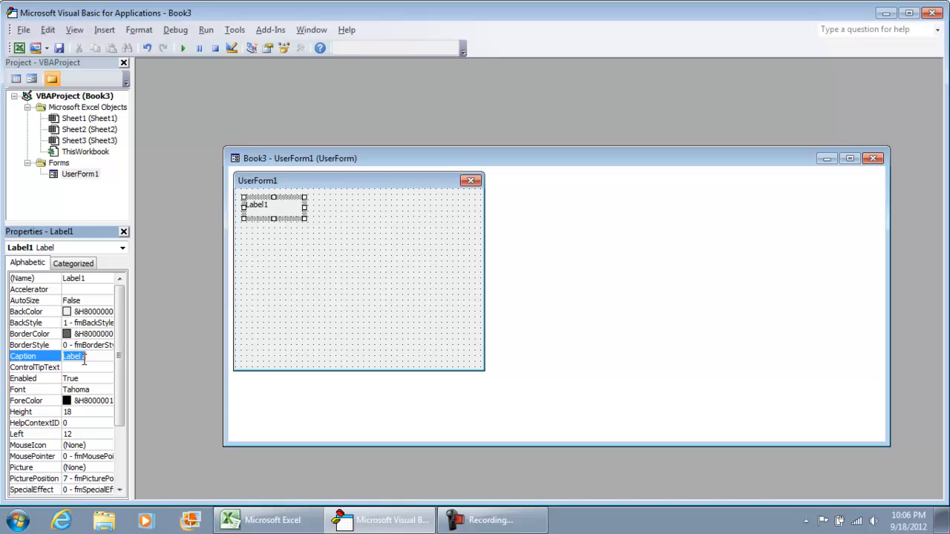
text(Name:)
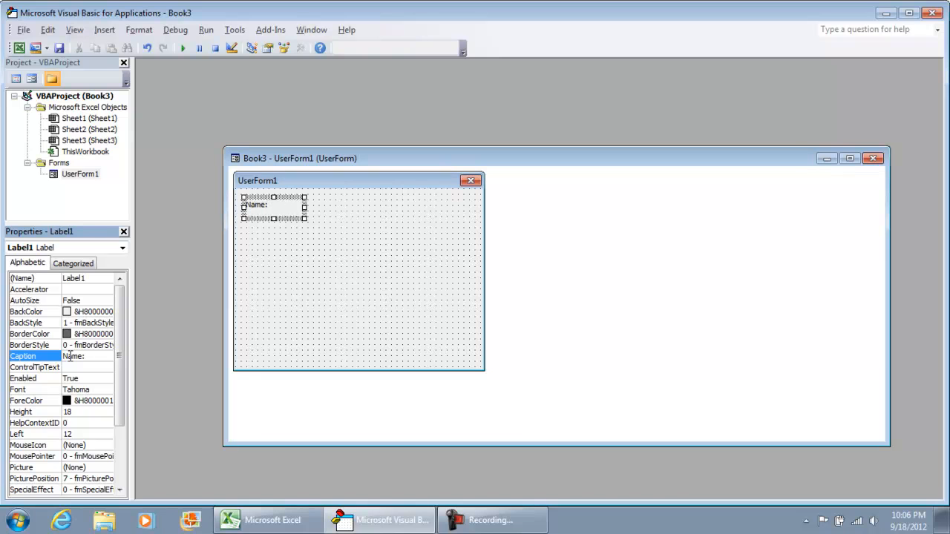
click(310, 46)
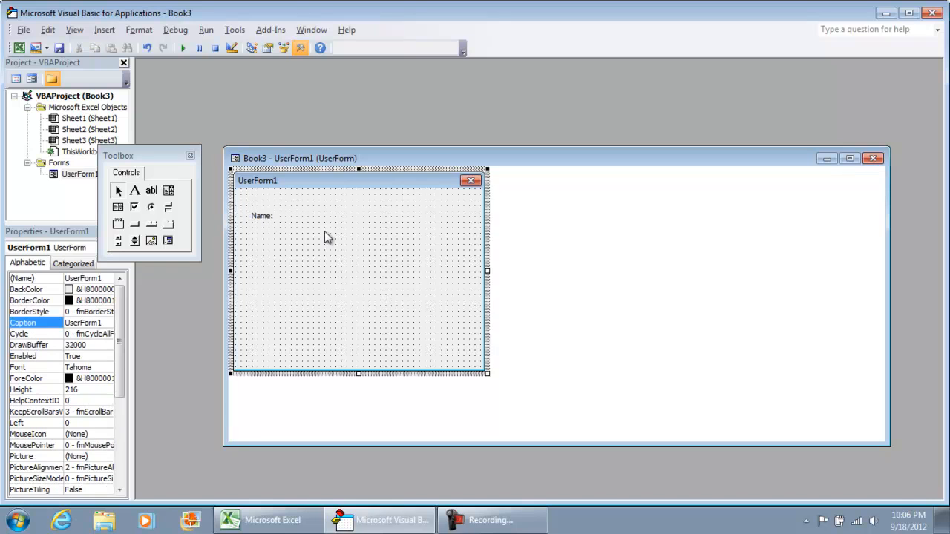
mouse_move(139, 208)
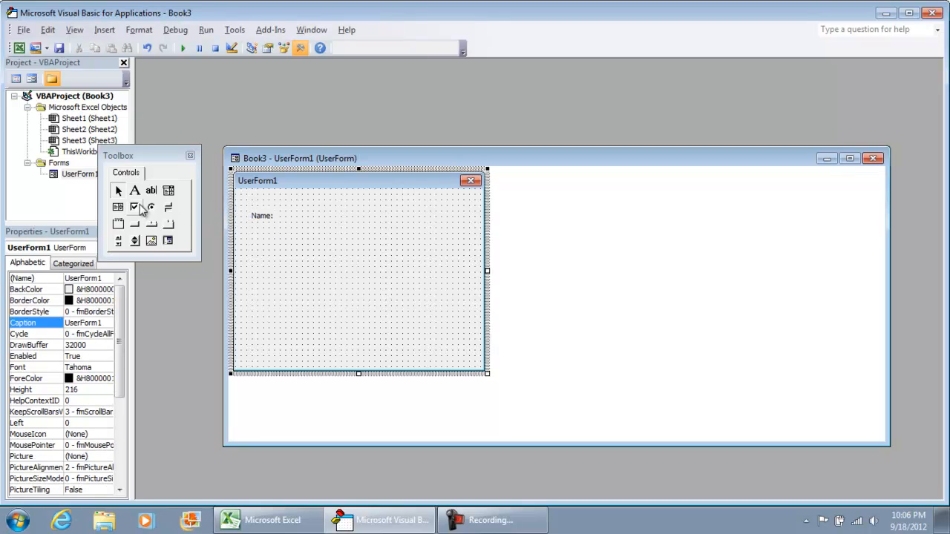
mouse_move(152, 190)
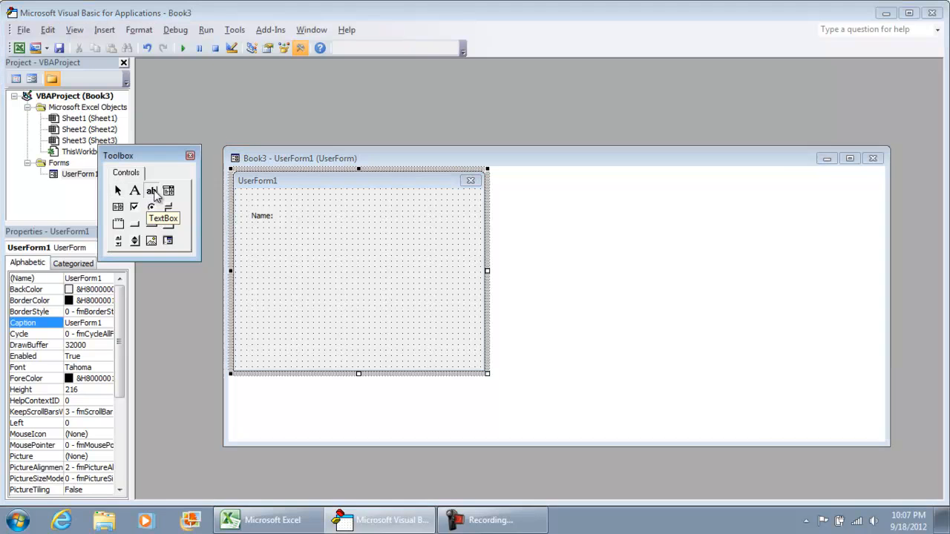
Draw a text box beside Name: and reuse the label for an Address: row
click(152, 190)
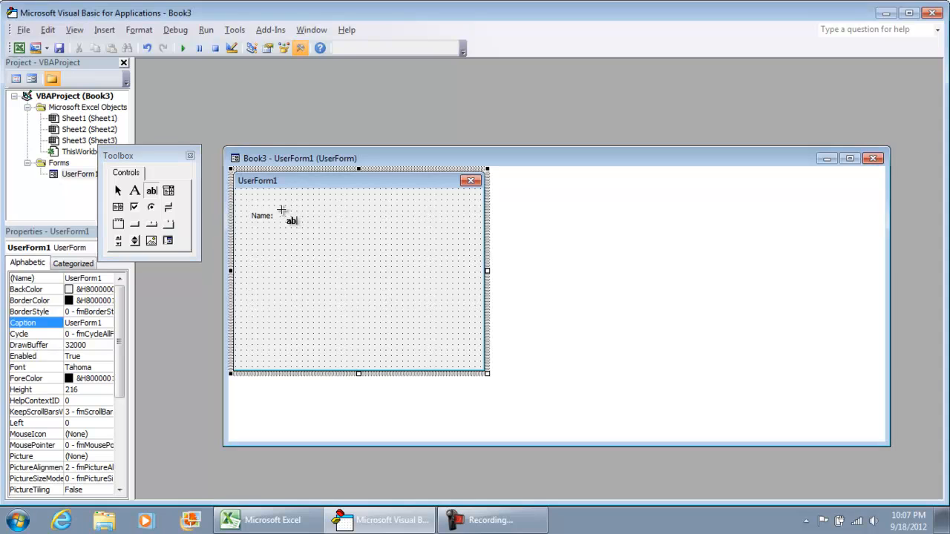
drag(280, 211, 403, 225)
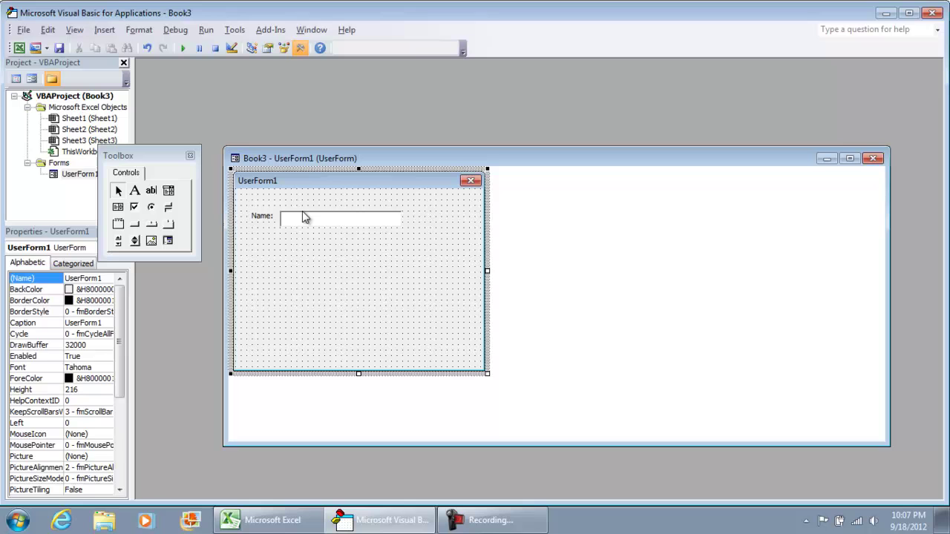
mouse_move(285, 262)
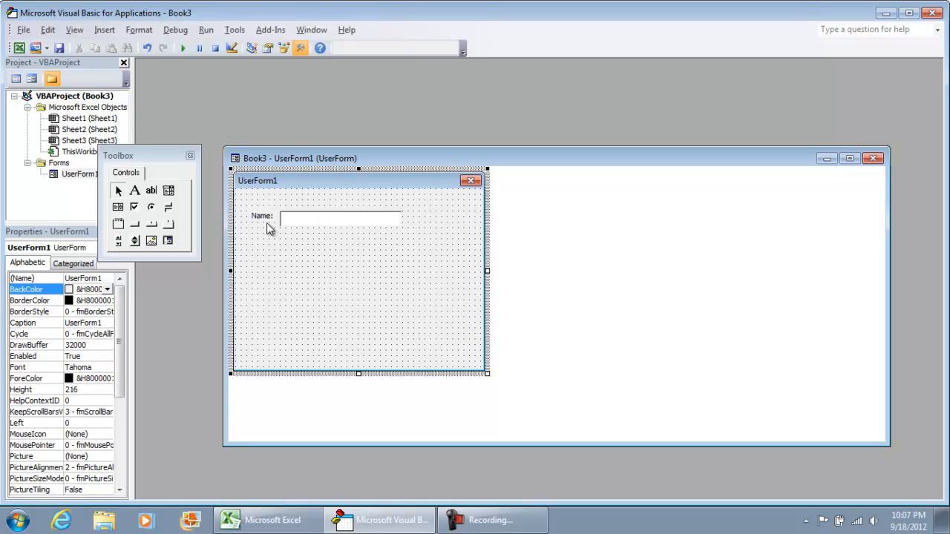
click(261, 216)
text(Address:)
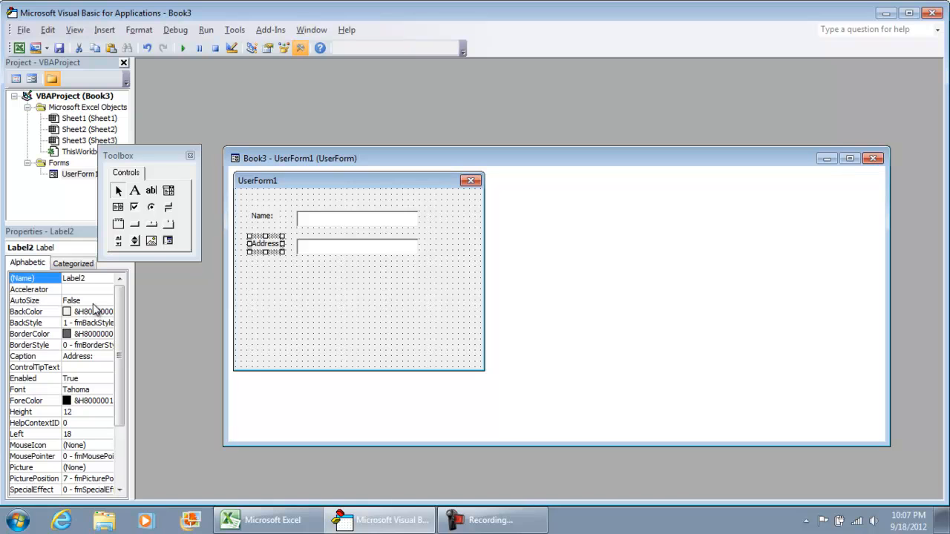
Turn on AutoSize for the Address: label and select the Address label and box for copying
click(87, 300)
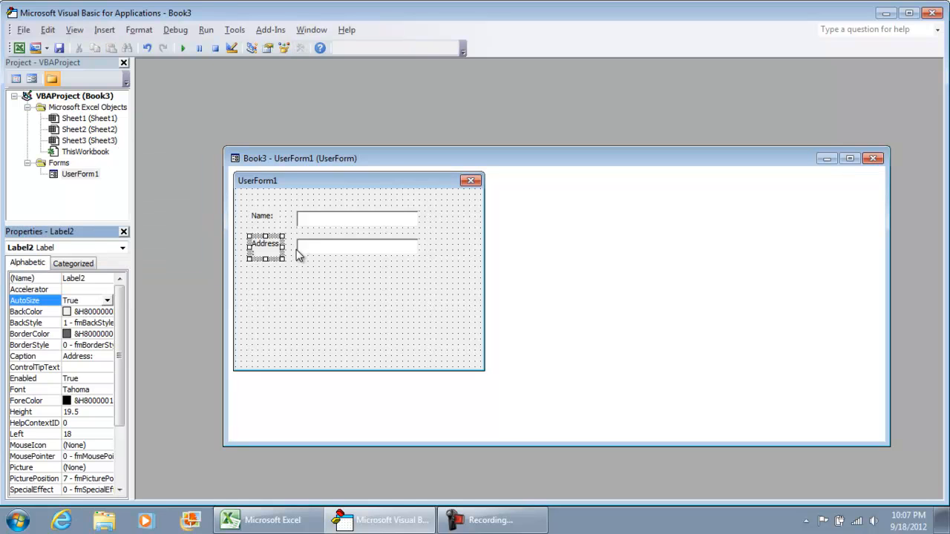
click(297, 47)
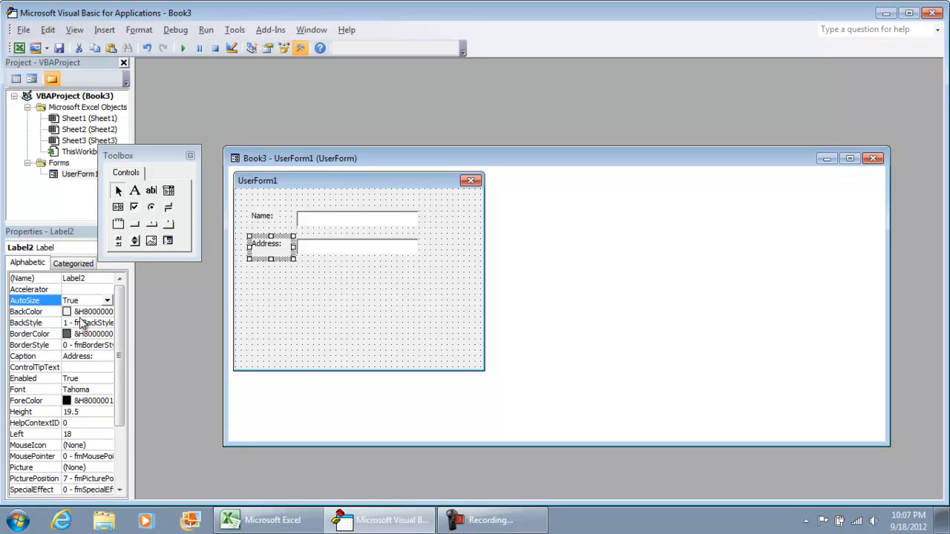
click(81, 300)
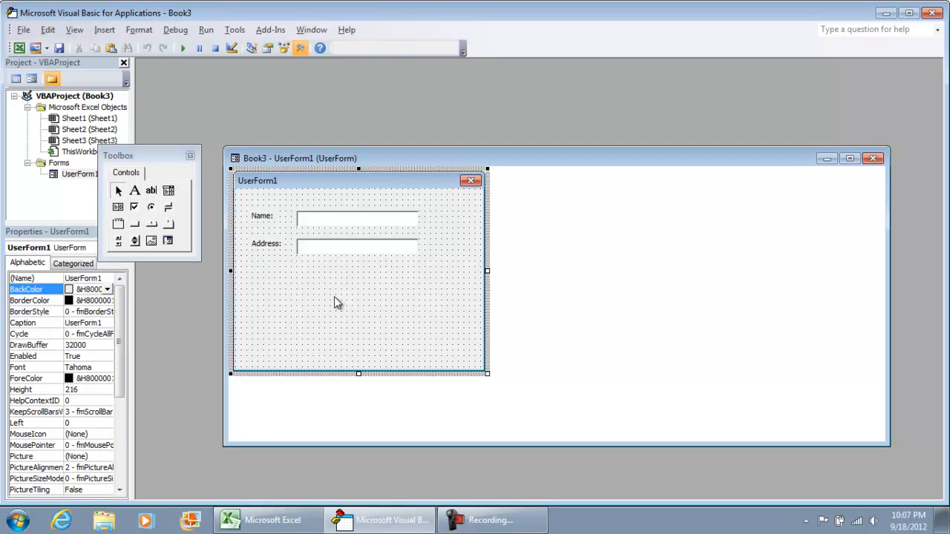
click(357, 246)
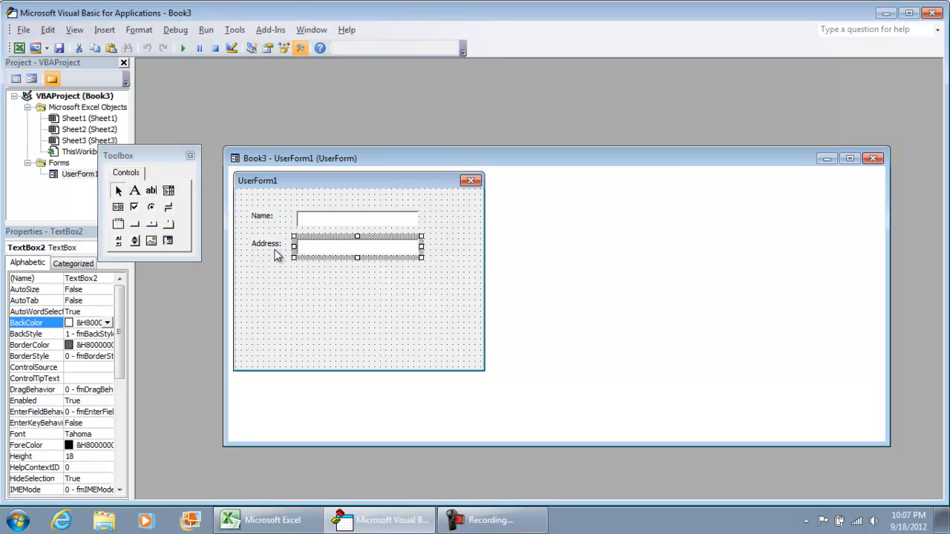
mouse_move(330, 252)
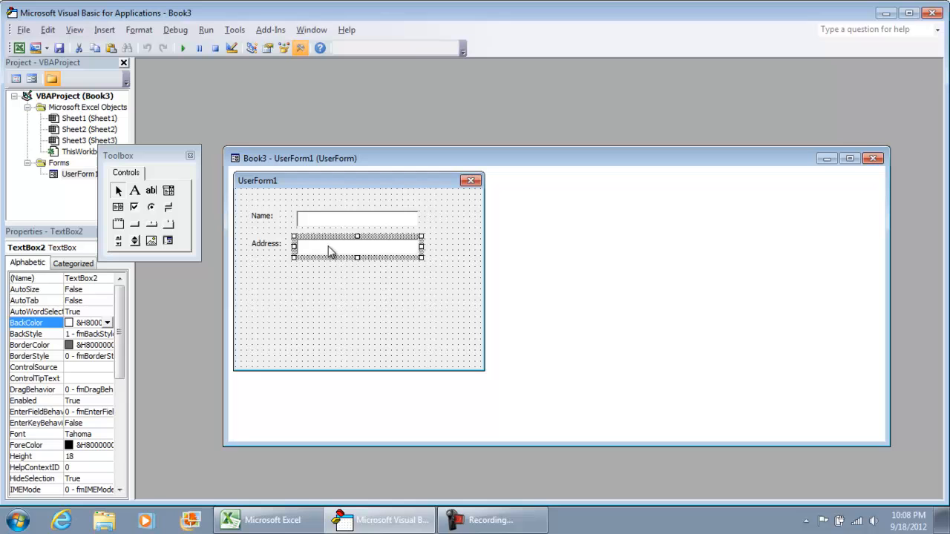
click(278, 288)
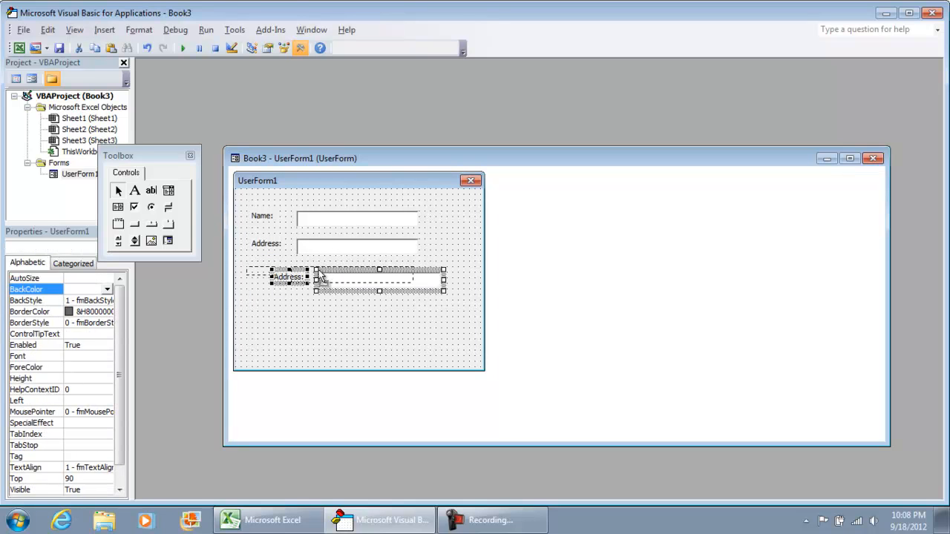
Paste a third label-and-box row and caption its label City
click(356, 341)
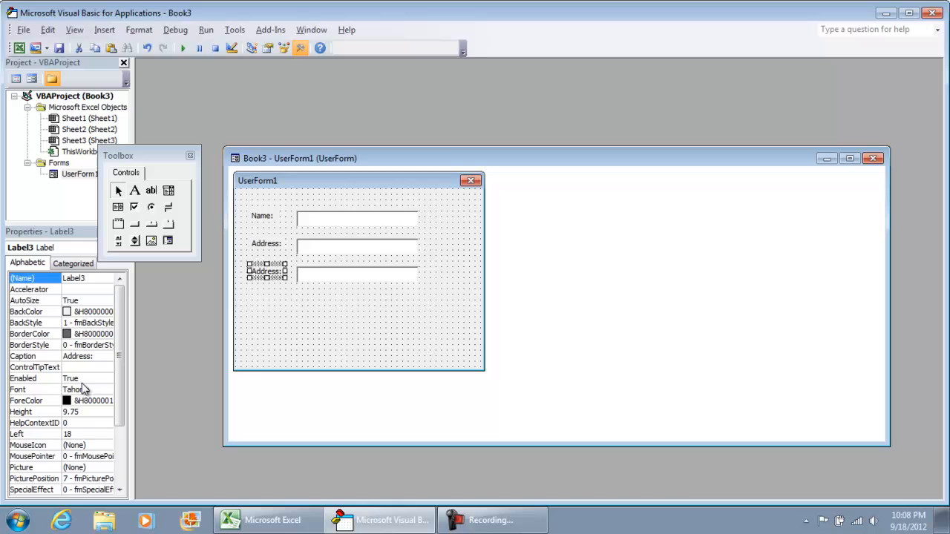
click(24, 356)
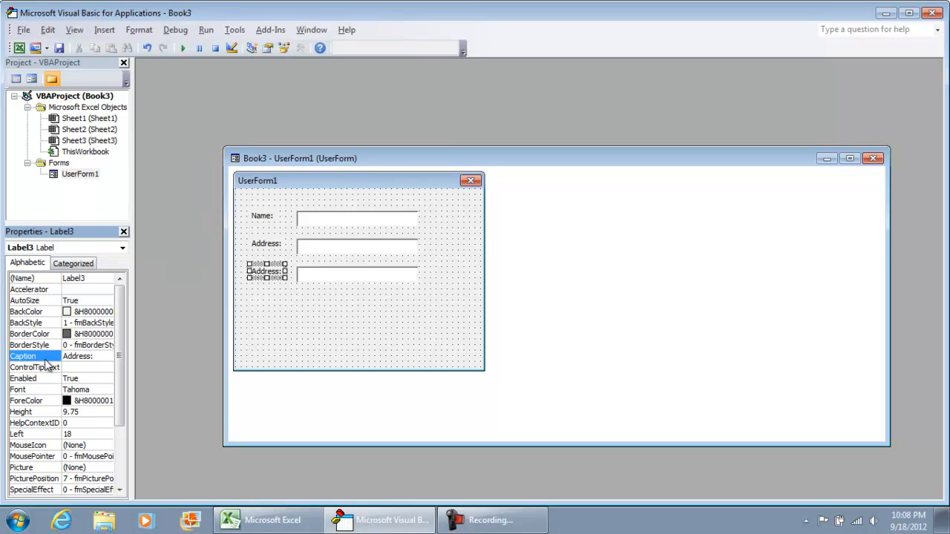
text(City)
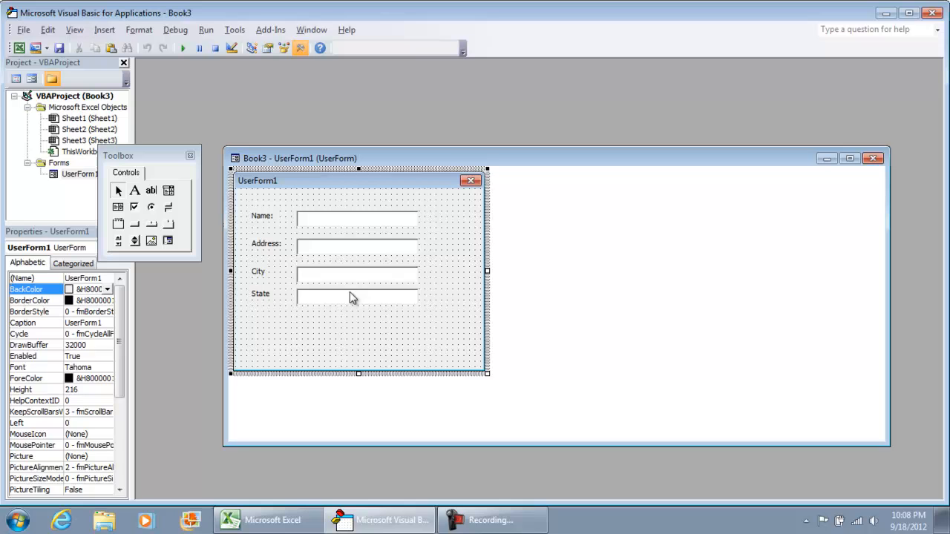
Caption the pasted label beside State as Zip and check the fields against the worksheet
click(356, 297)
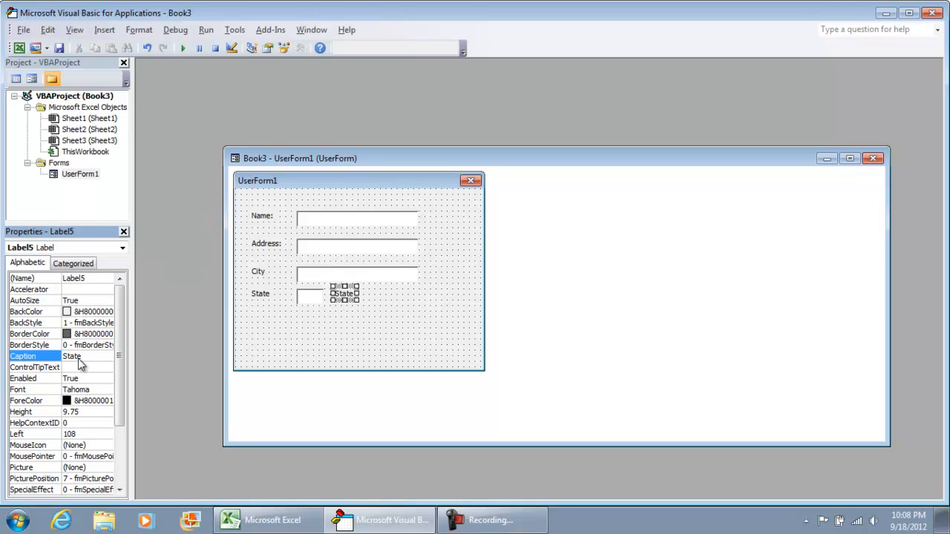
text(Zip)
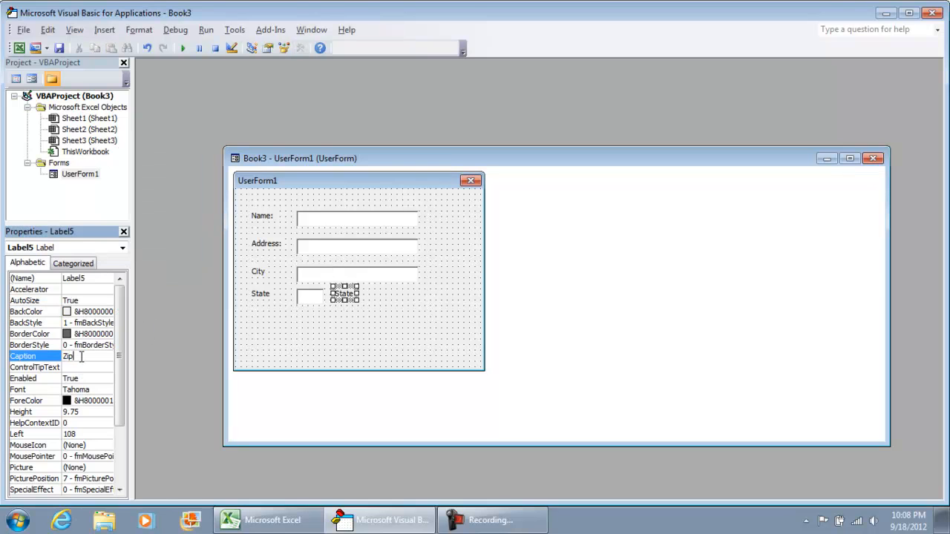
click(361, 311)
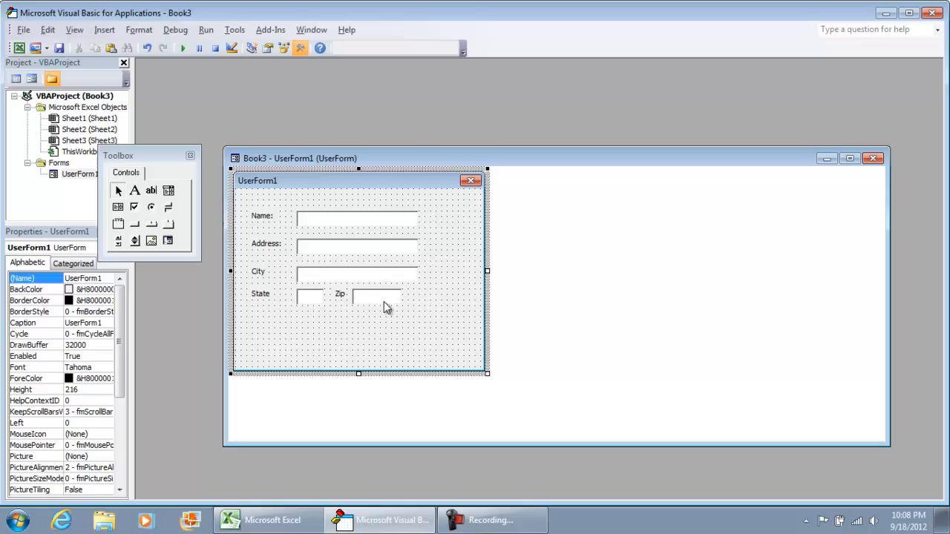
click(340, 294)
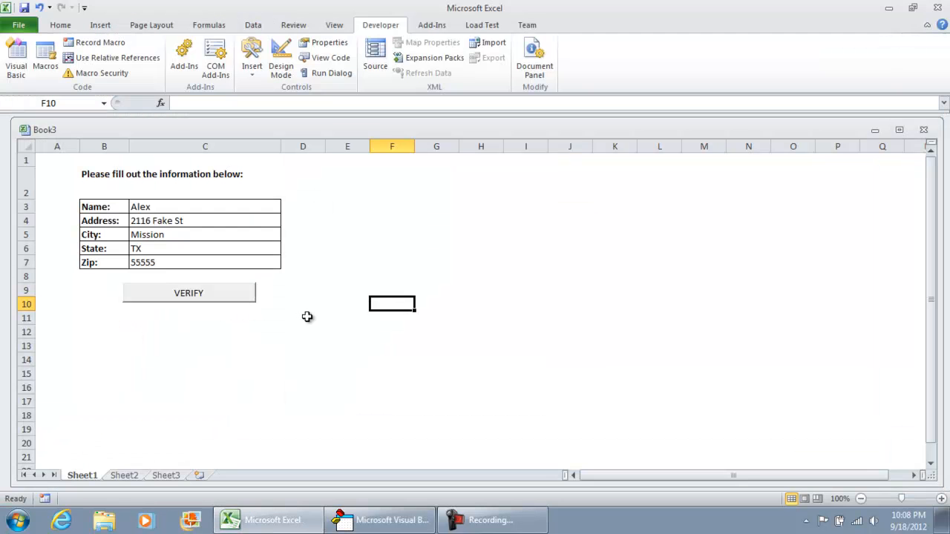
click(389, 519)
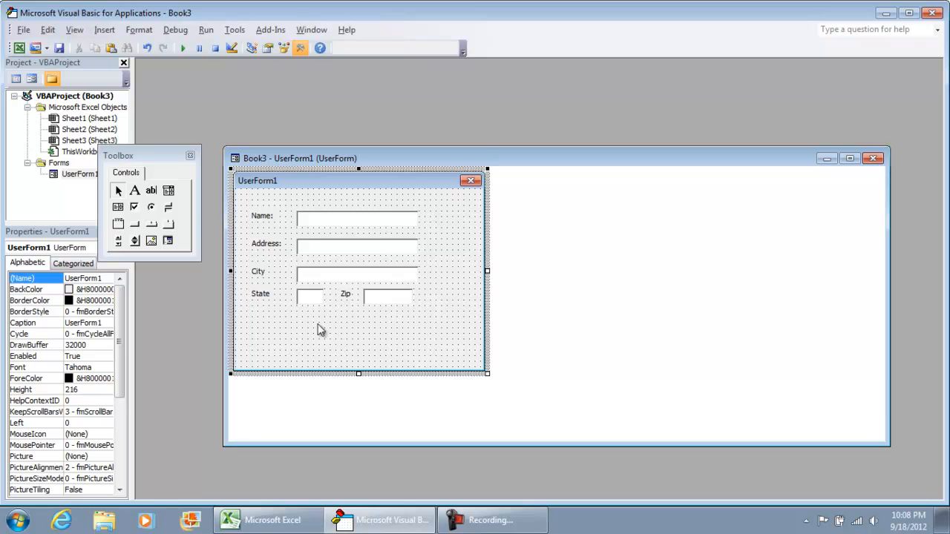
Shrink UserForm1's width and height to fit around its five fields
drag(487, 374, 463, 348)
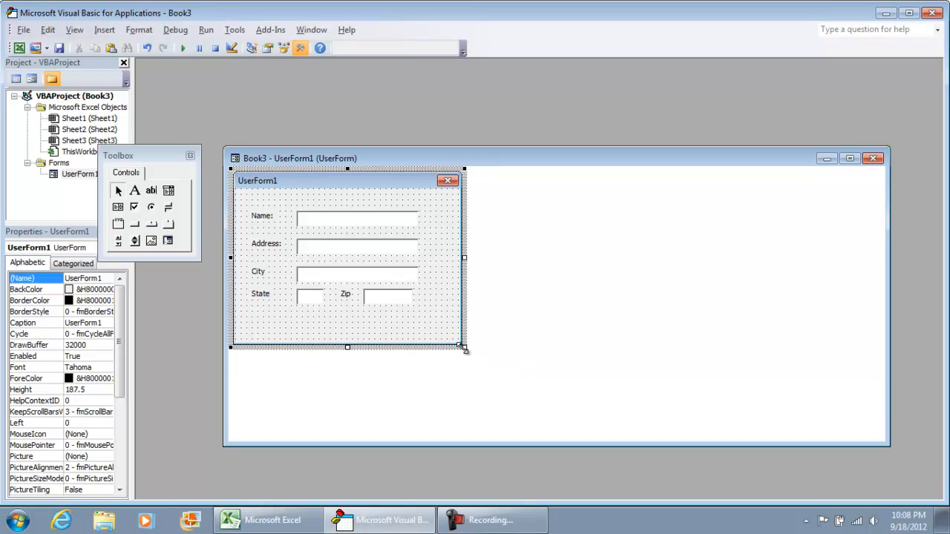
drag(465, 349, 451, 332)
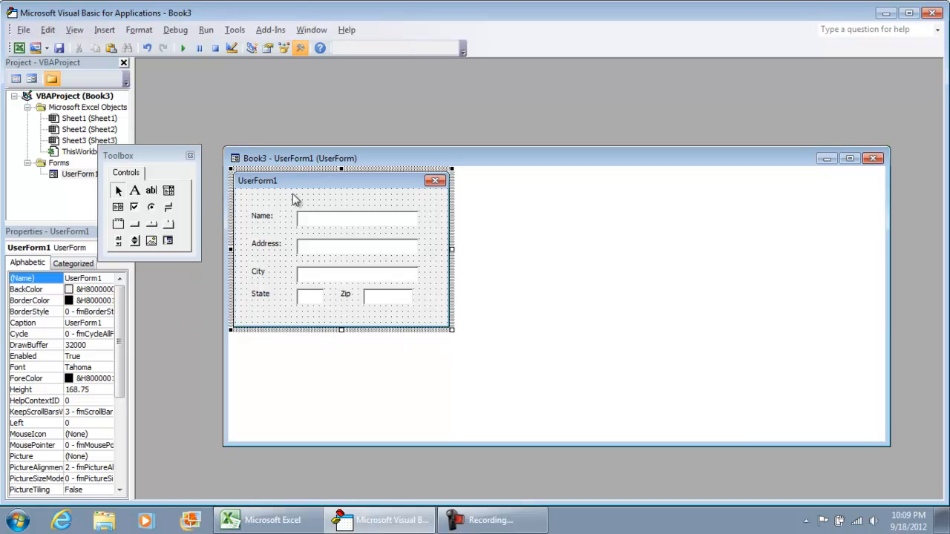
mouse_move(88, 324)
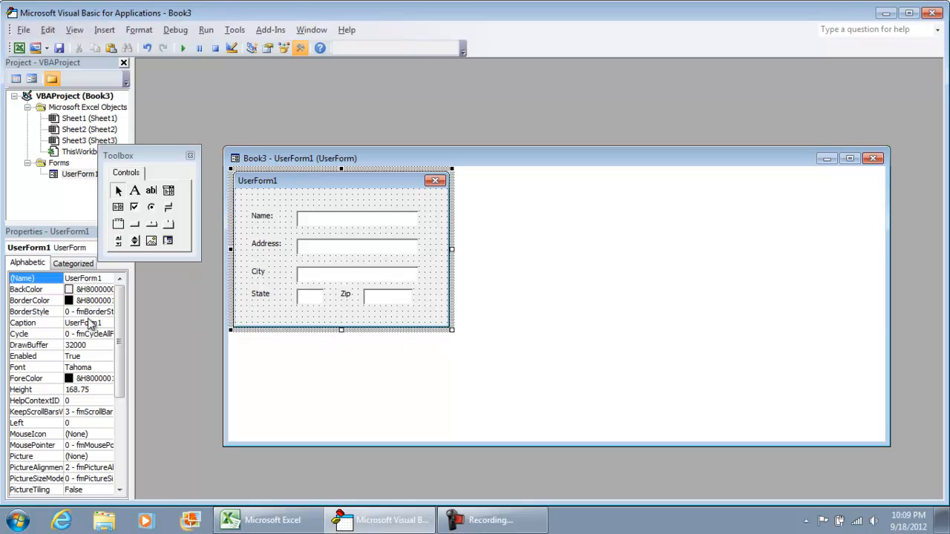
mouse_move(328, 205)
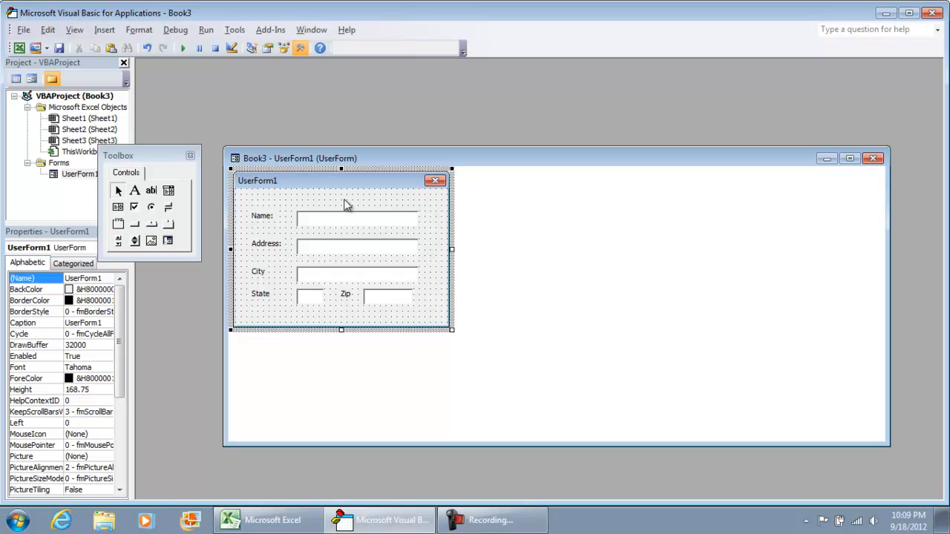
mouse_move(258, 227)
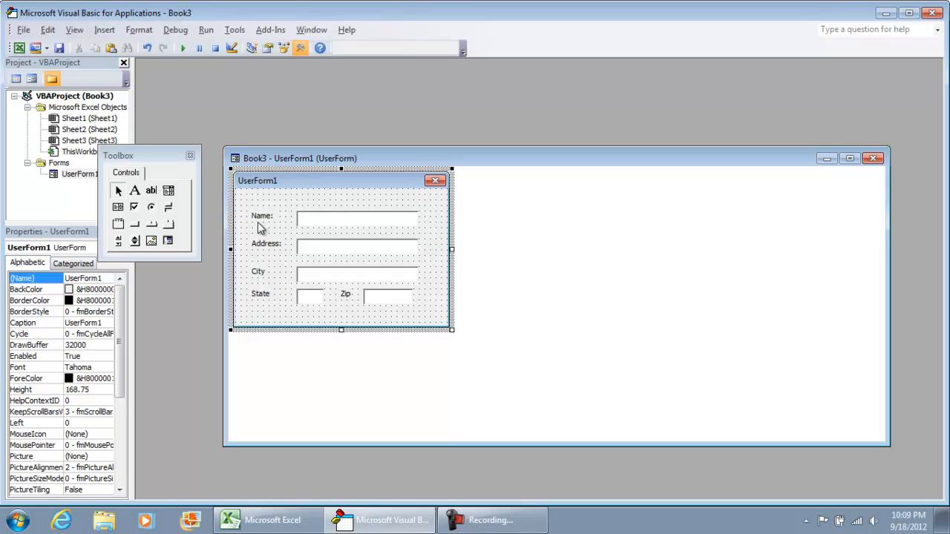
mouse_move(337, 267)
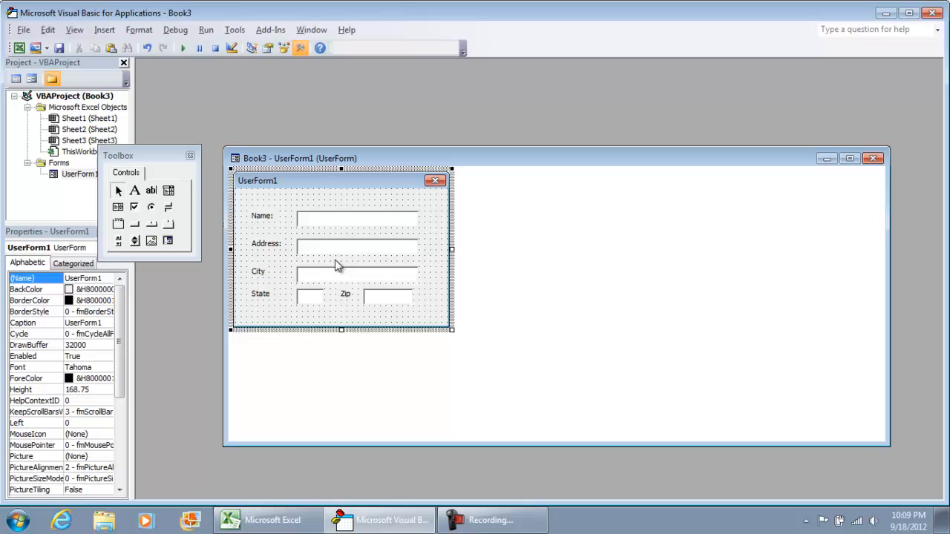
mouse_move(461, 323)
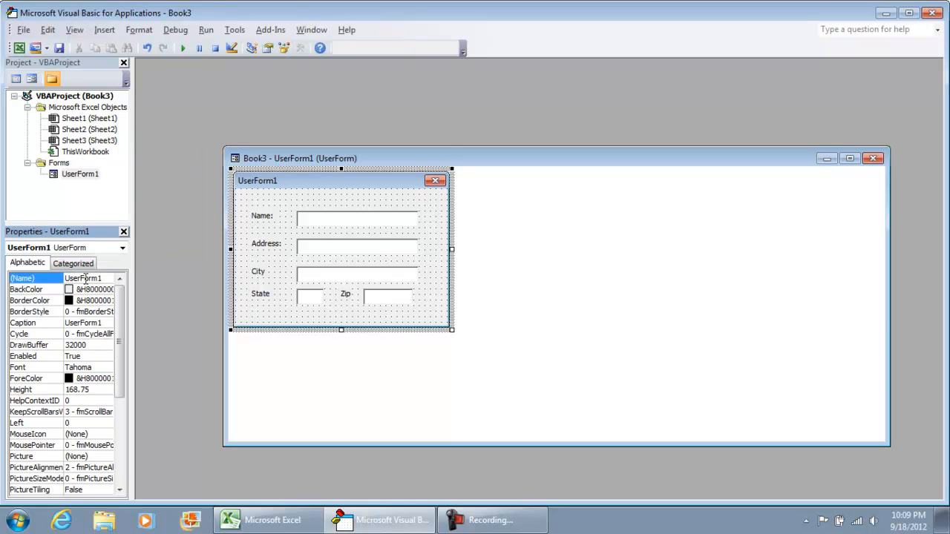
mouse_move(27, 331)
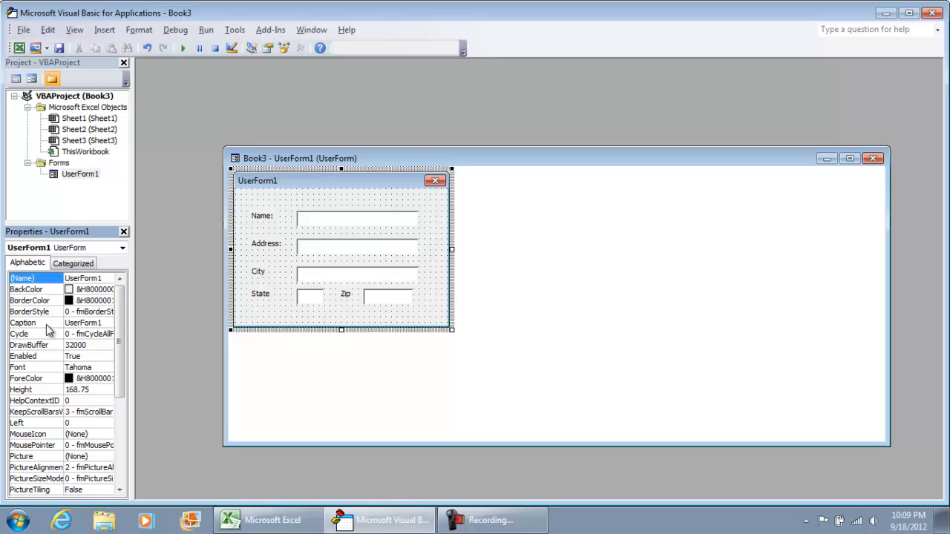
Set the UserForm's Caption to Your Details
click(22, 322)
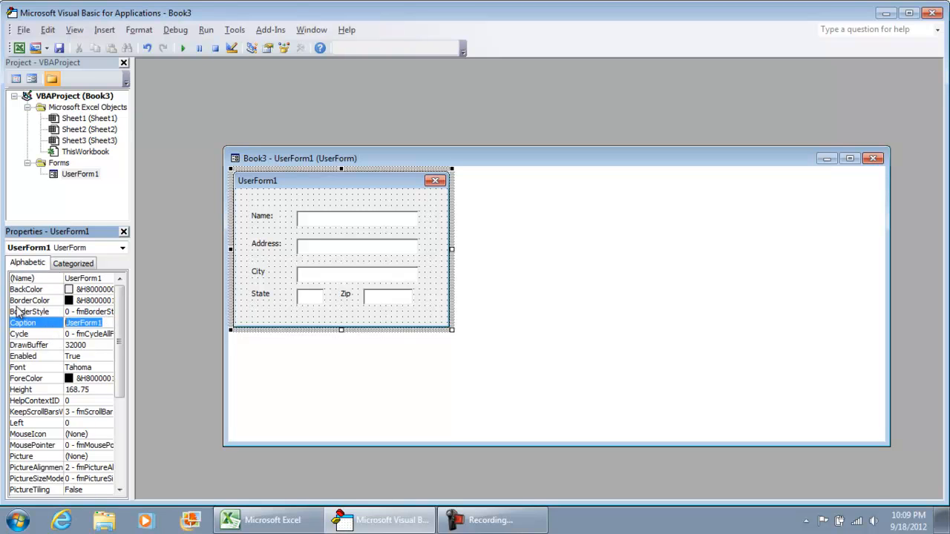
text(C)
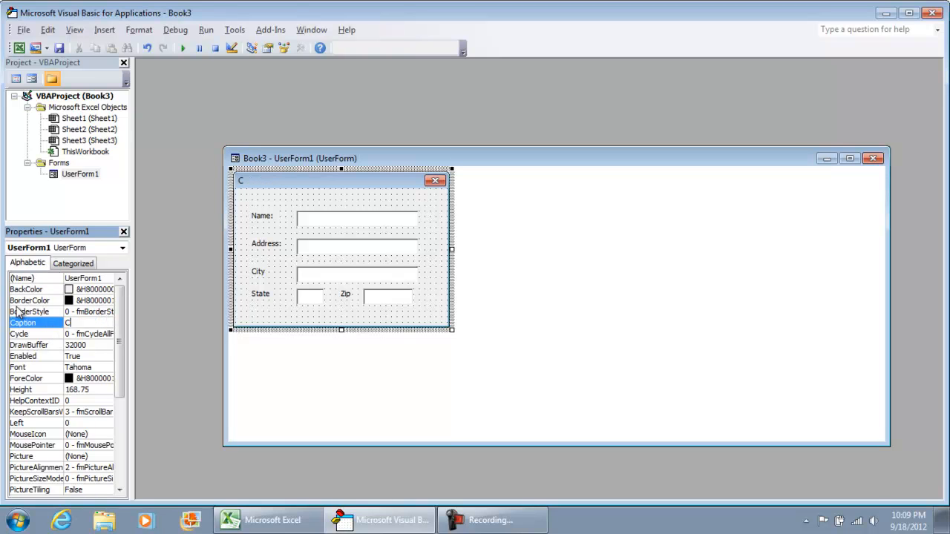
text(our DEt)
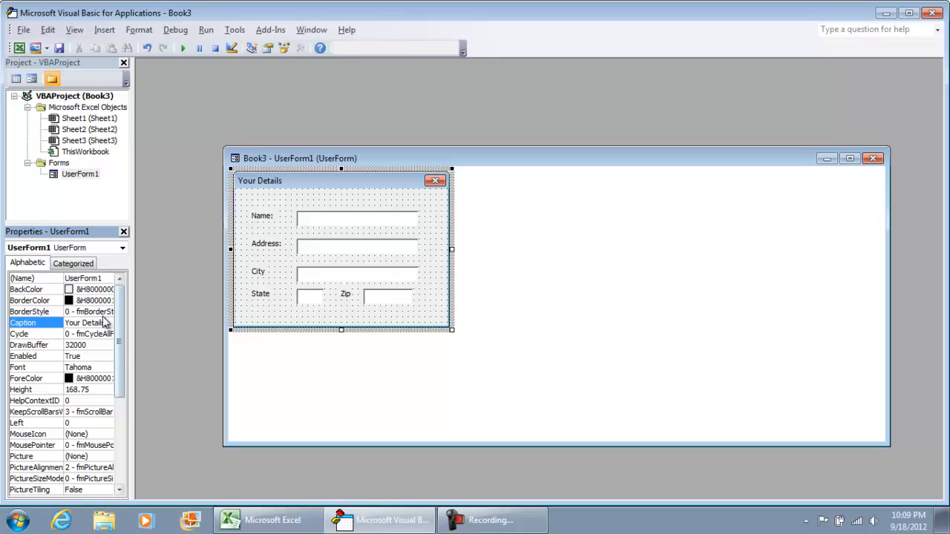
click(30, 279)
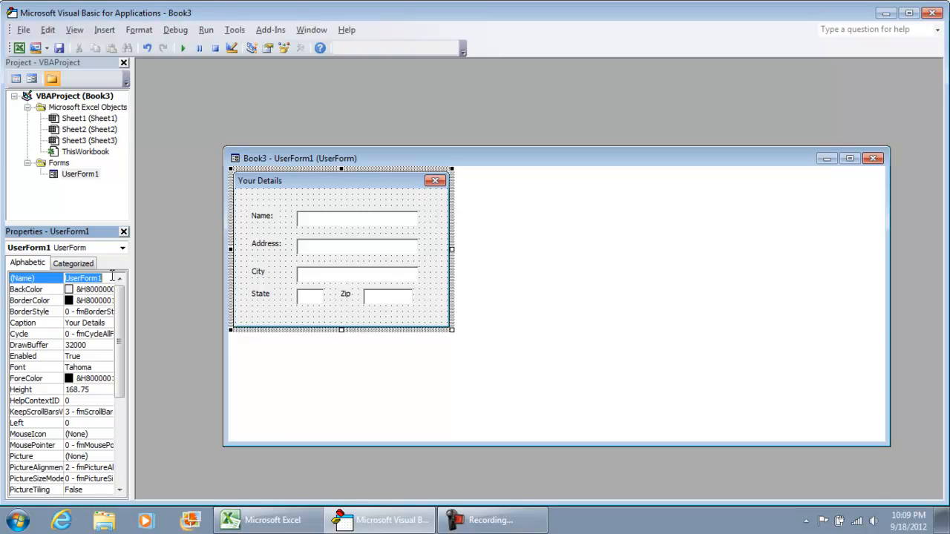
mouse_move(421, 299)
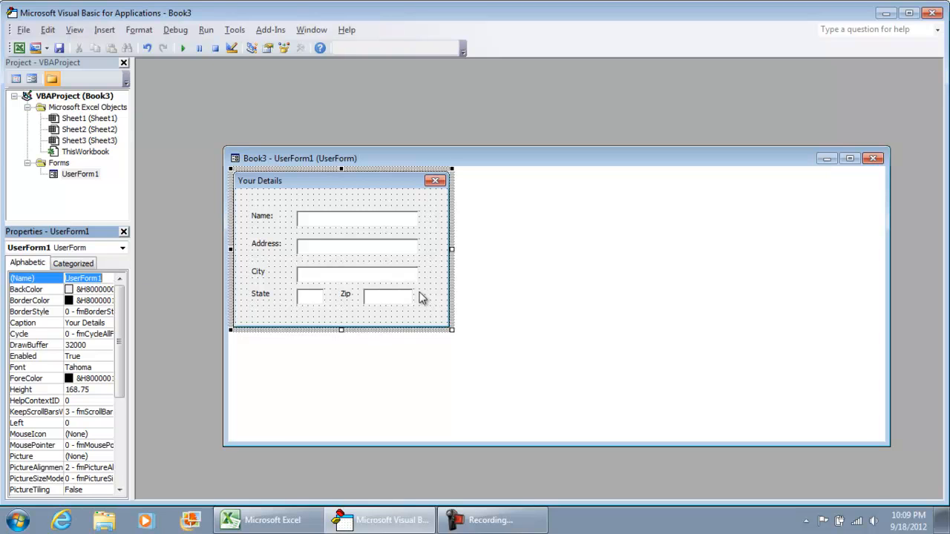
click(300, 47)
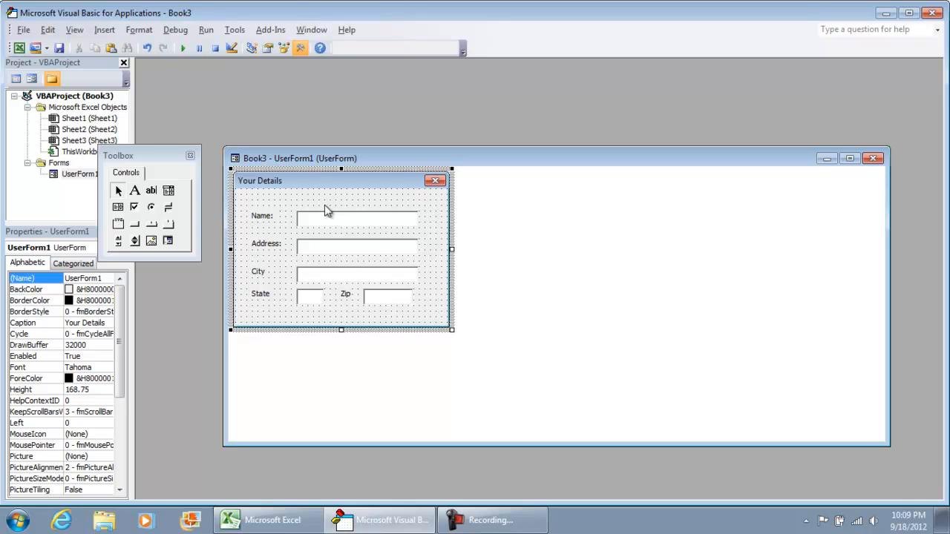
click(356, 245)
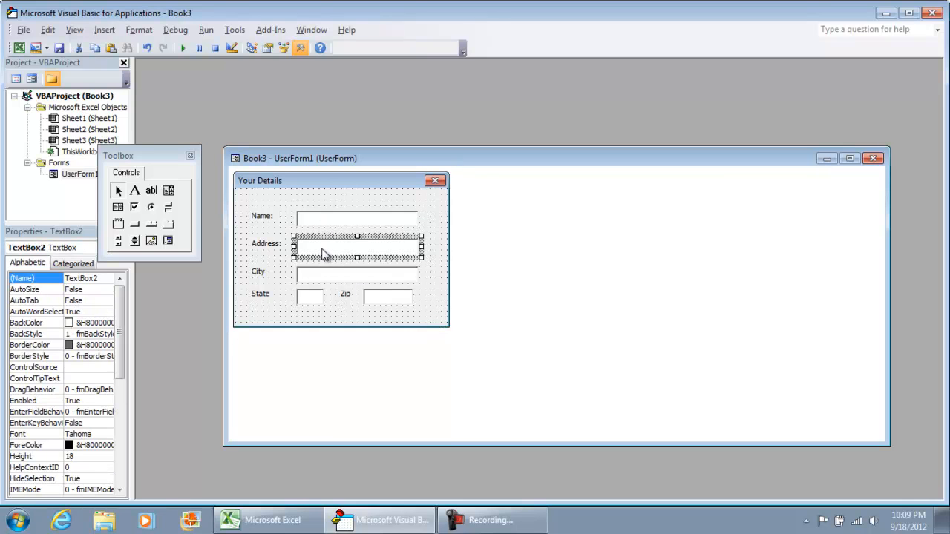
click(356, 274)
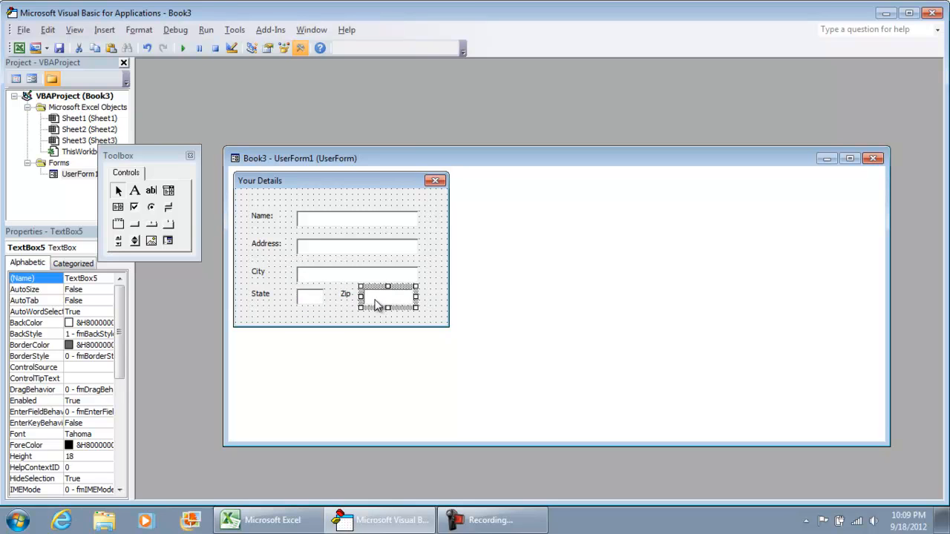
click(356, 320)
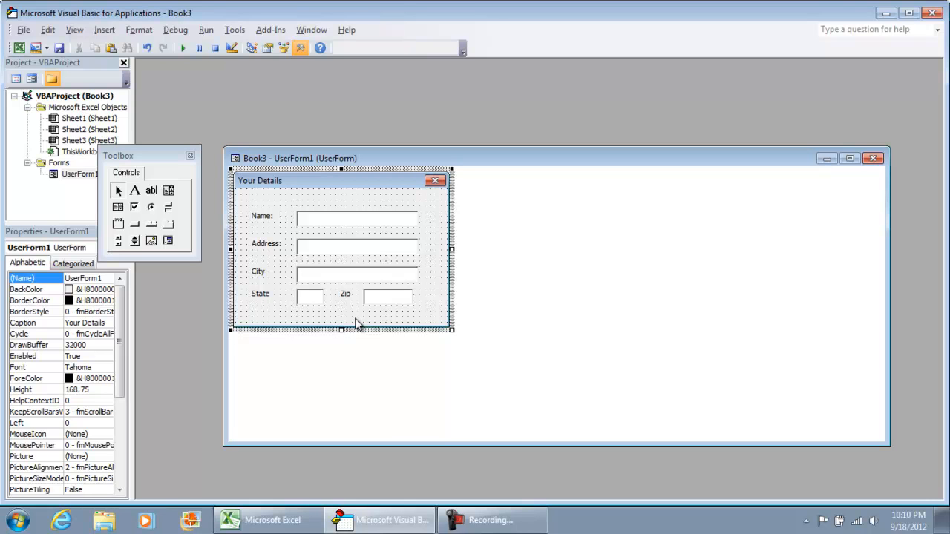
mouse_move(365, 324)
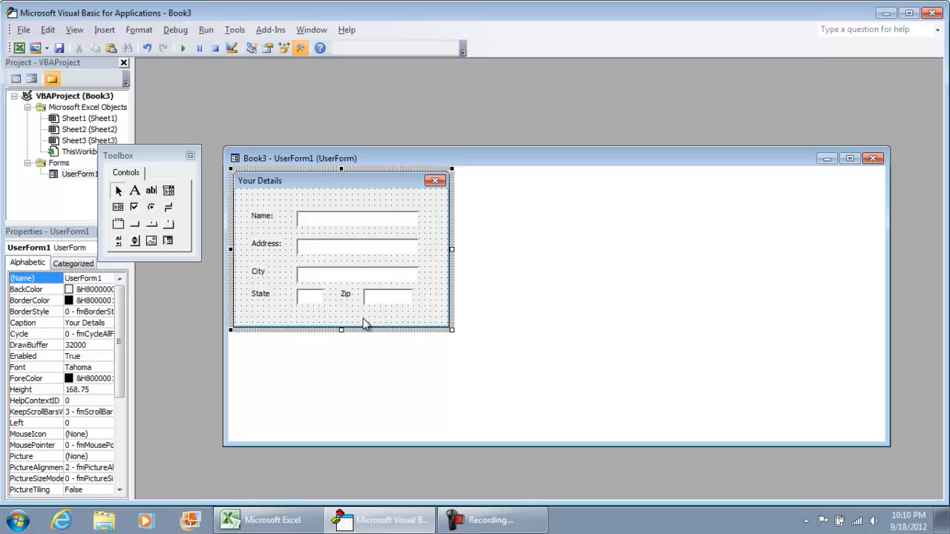
mouse_move(338, 231)
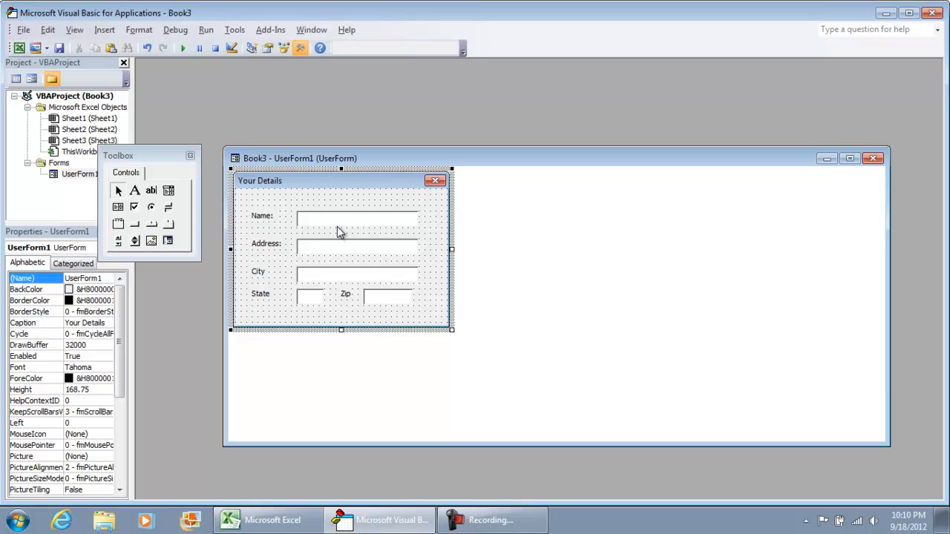
Rename the Name text box from TextBox1 to NameBox and confirm it in Properties
click(356, 217)
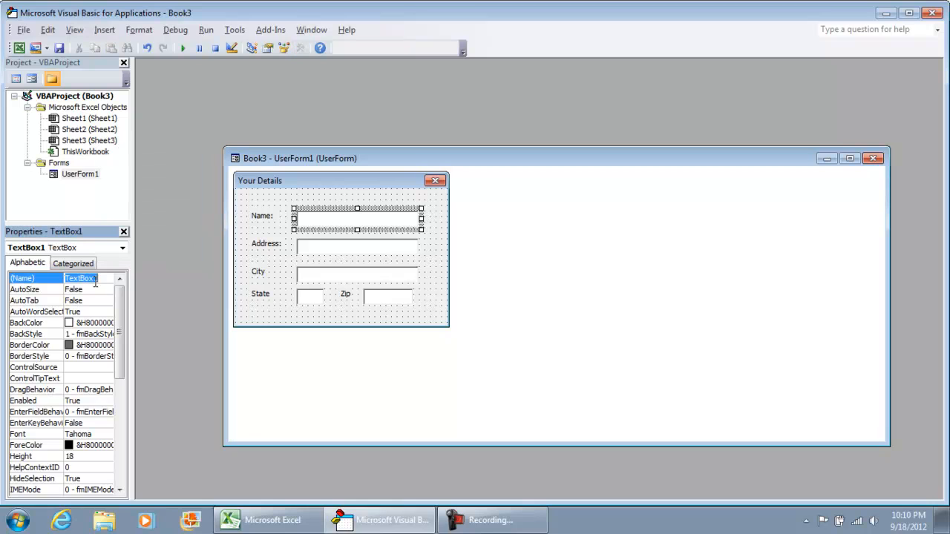
text(Name)
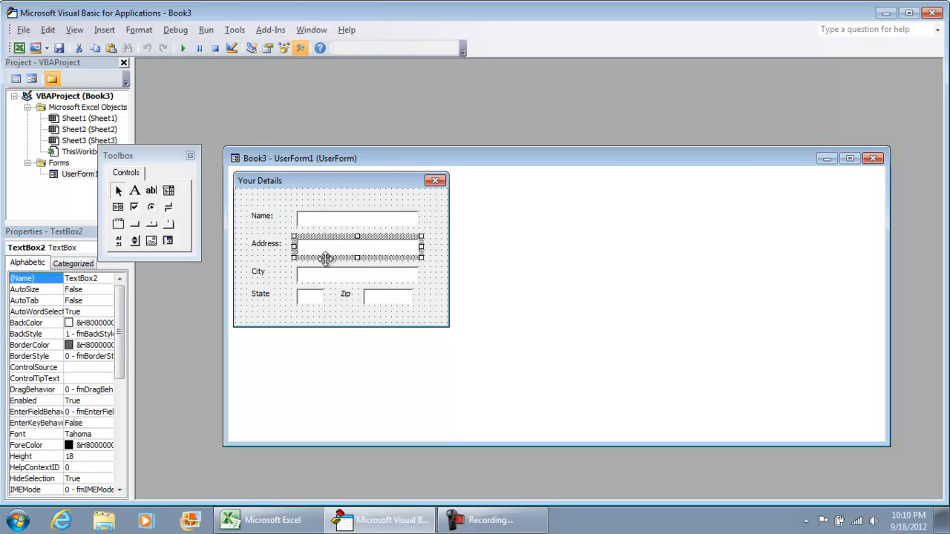
click(386, 296)
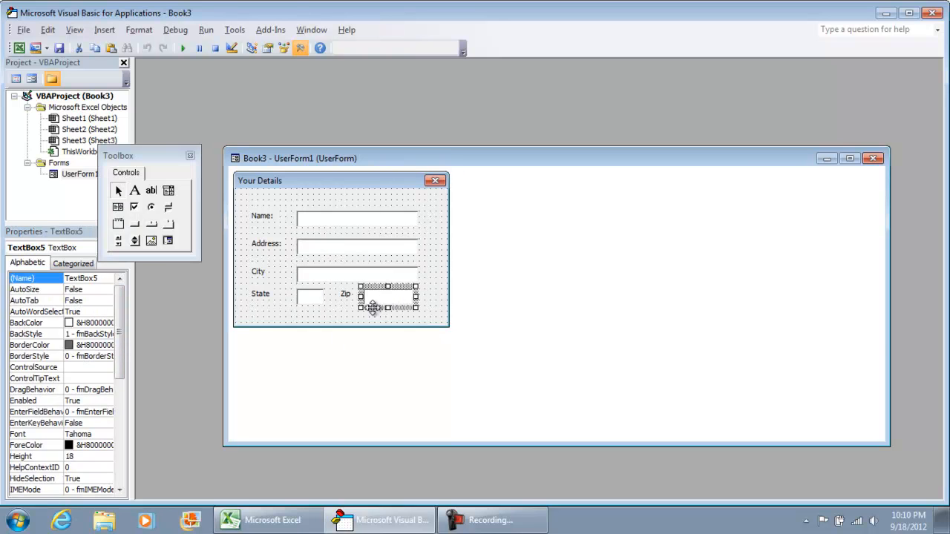
click(342, 325)
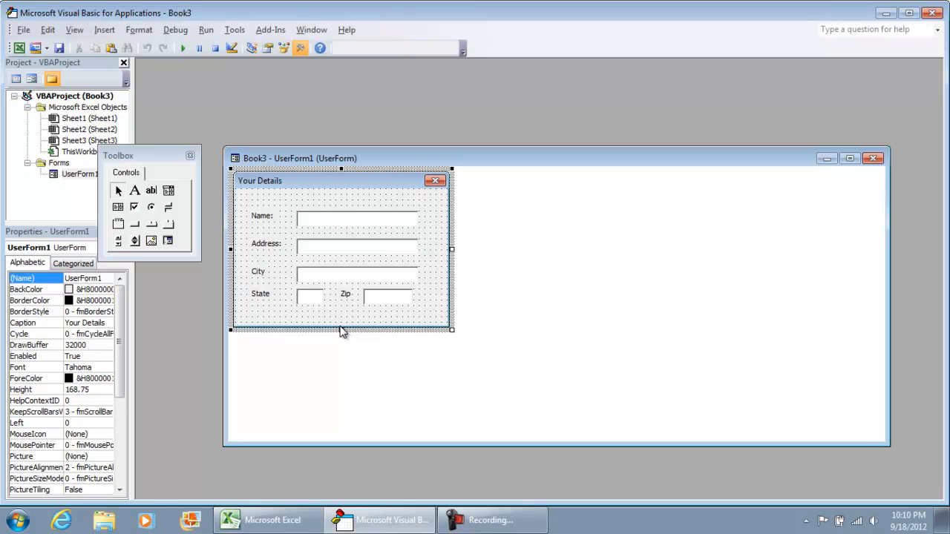
mouse_move(350, 223)
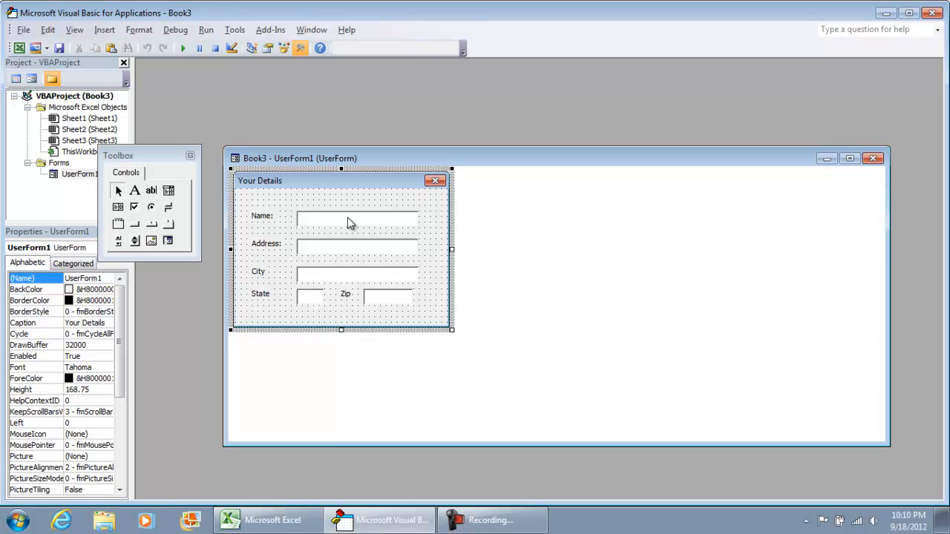
click(356, 217)
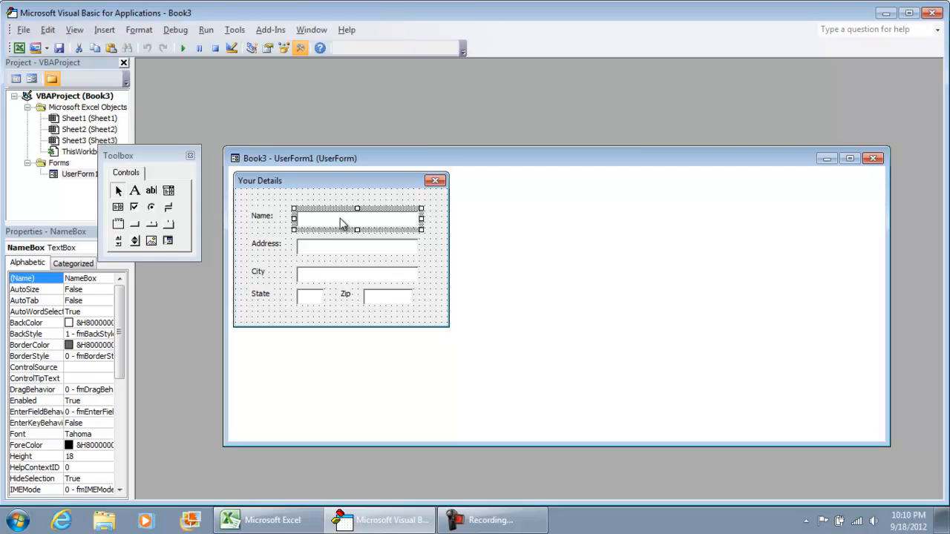
mouse_move(287, 324)
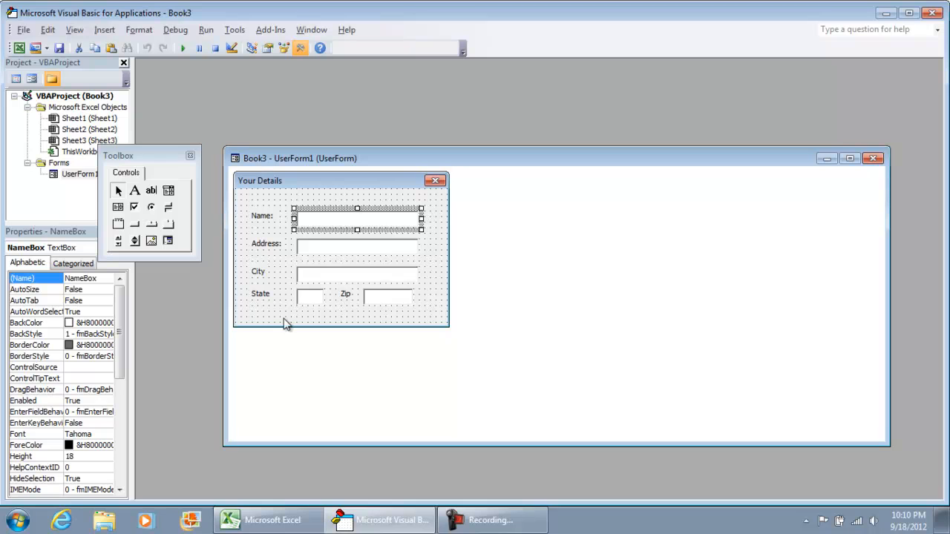
mouse_move(573, 356)
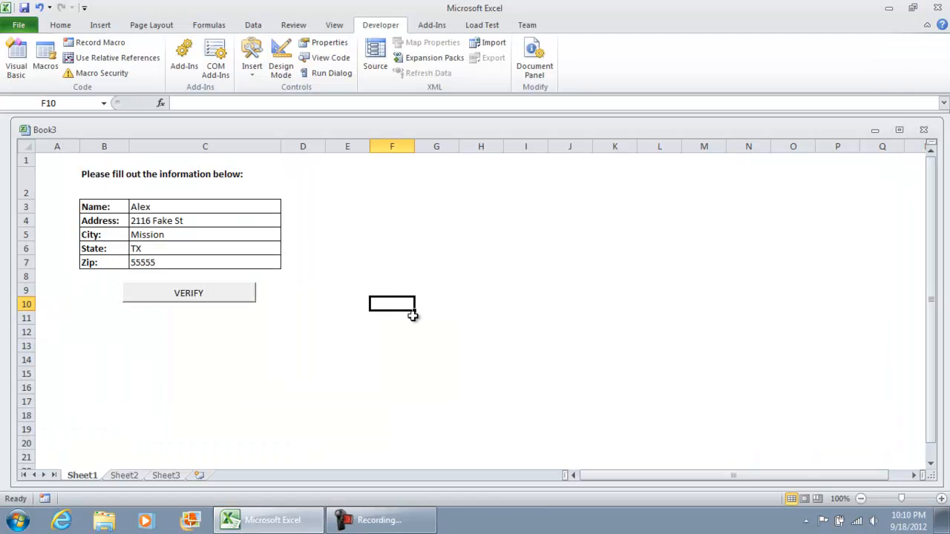
mouse_move(516, 315)
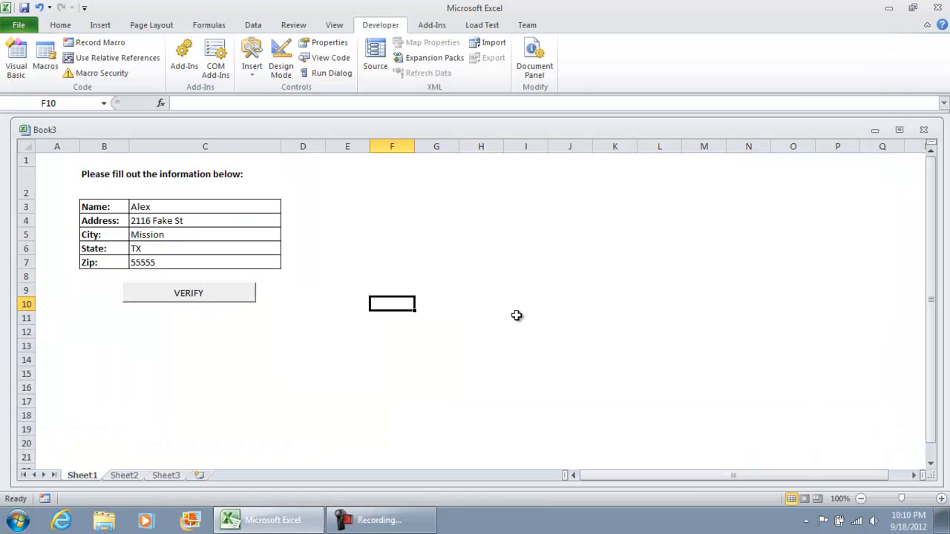
Switch the sheet into Design Mode and bring up the VERIFY button's click code
click(104, 220)
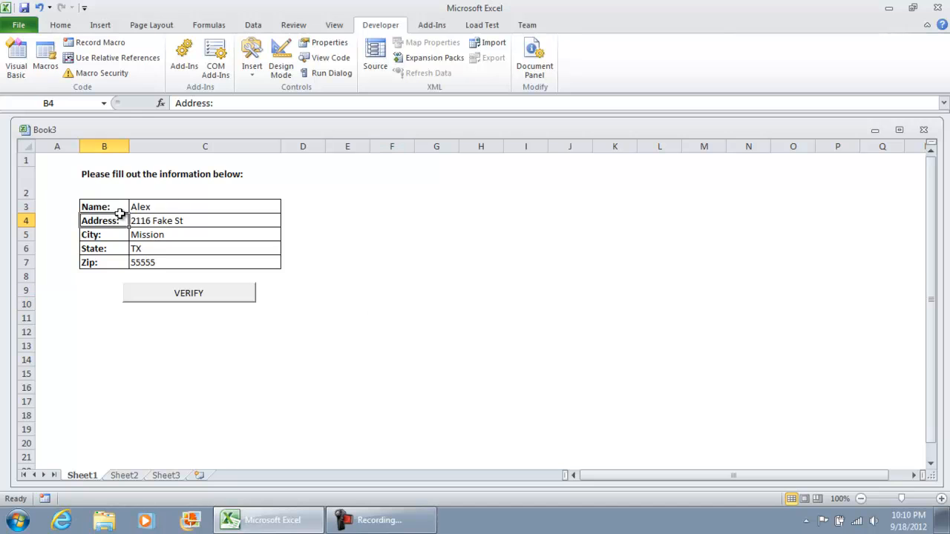
click(279, 52)
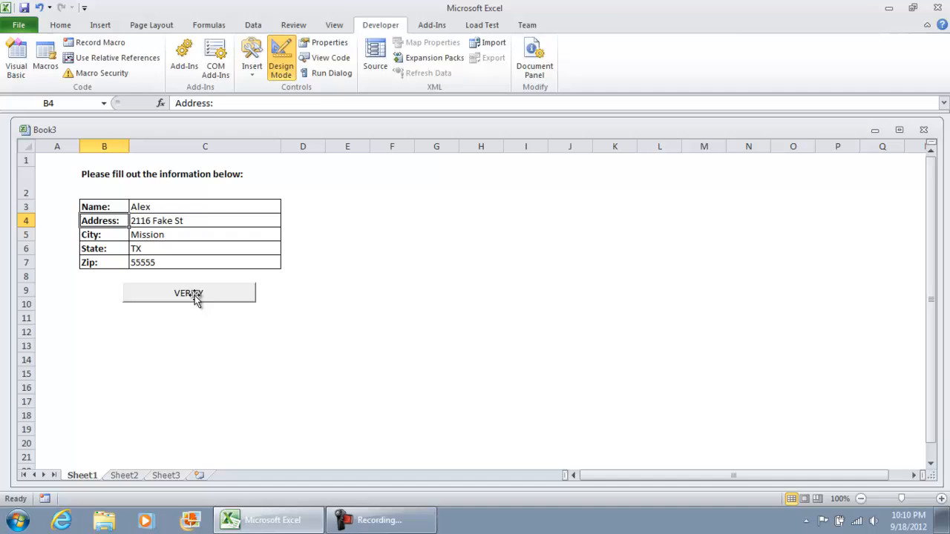
double_click(188, 293)
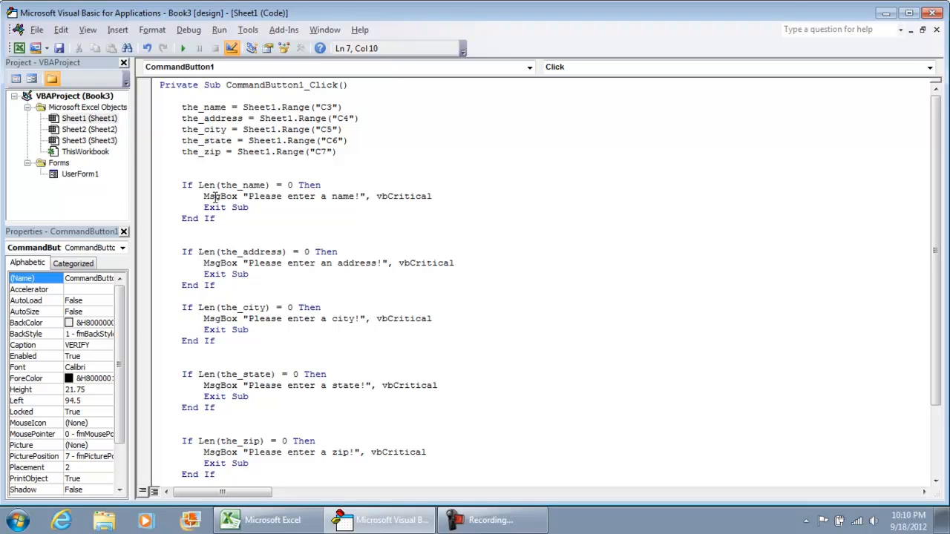
Add UserForm1.NameBox.Text = the_name before End Sub, with the_name read from Sheet1 range C3
drag(214, 195, 404, 196)
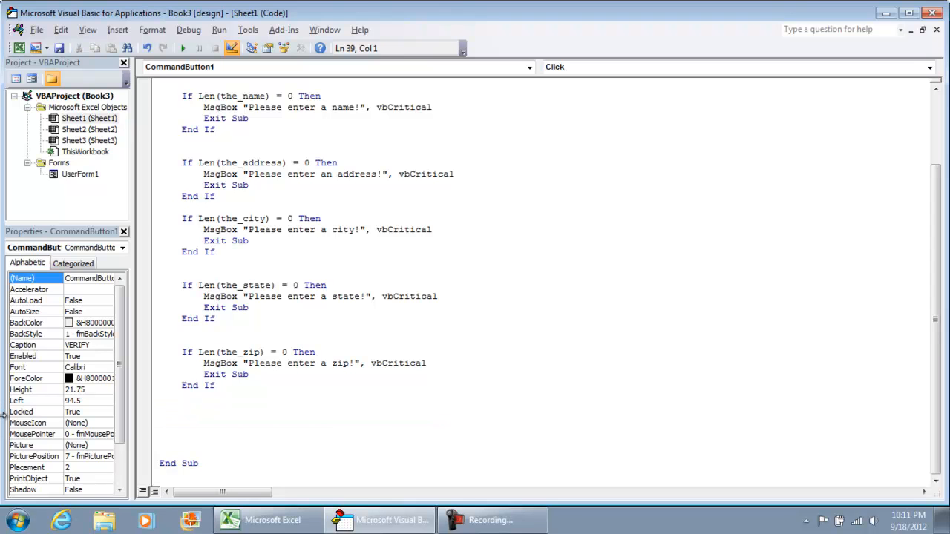
text(userform)
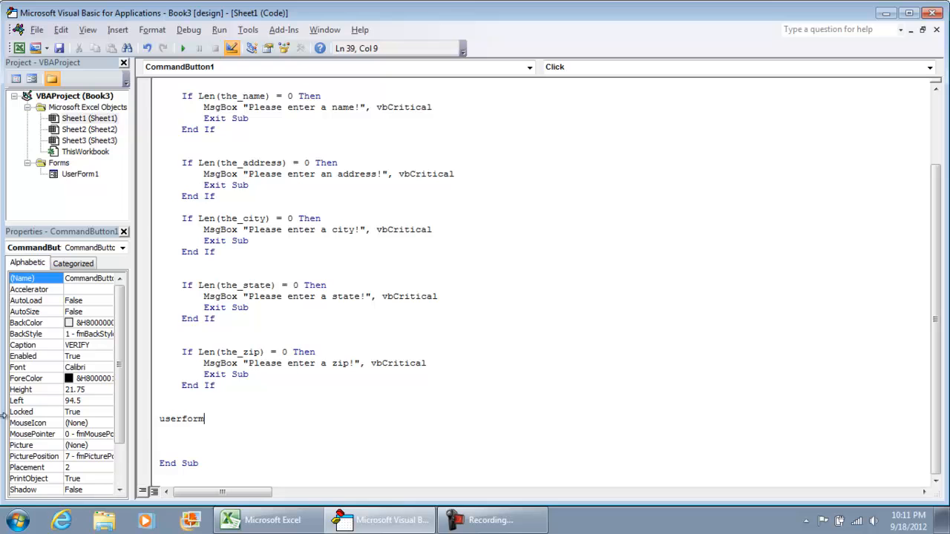
text(.nameBox)
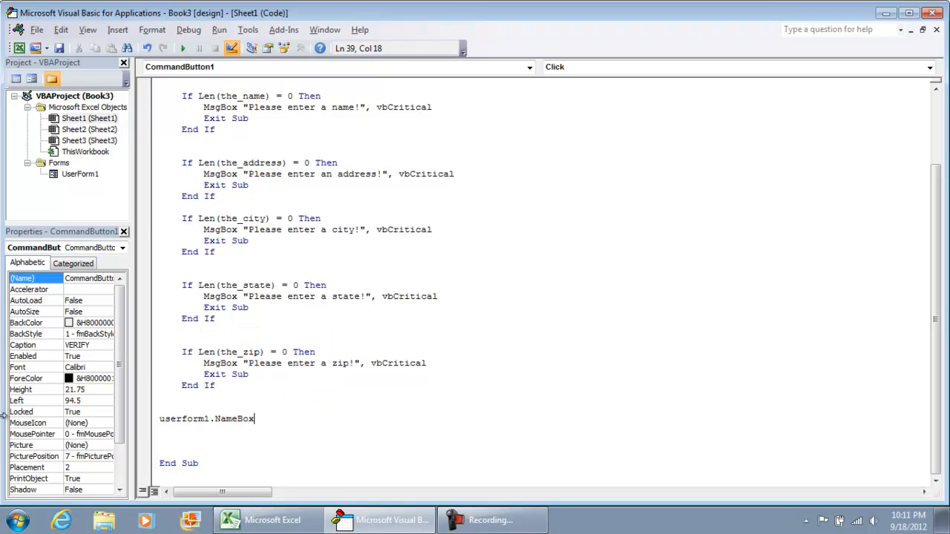
text(.text)
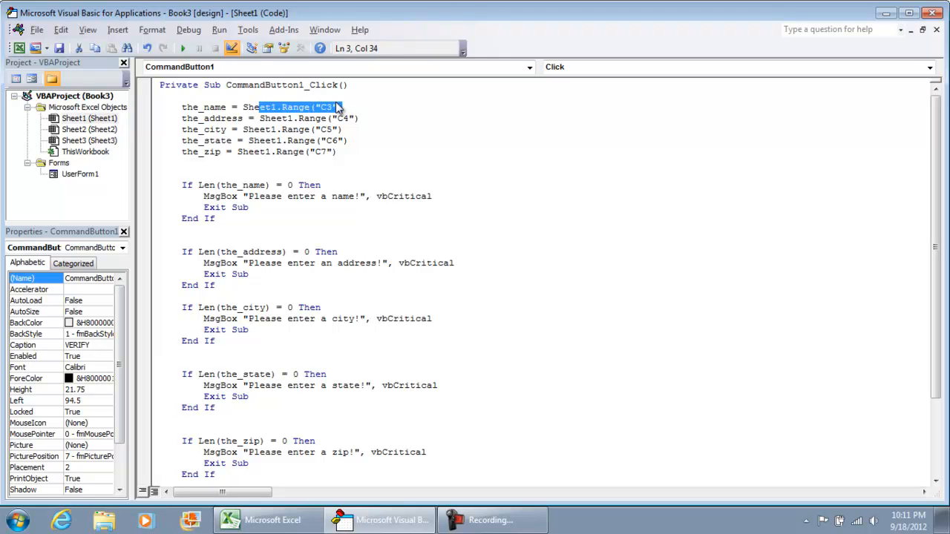
click(273, 520)
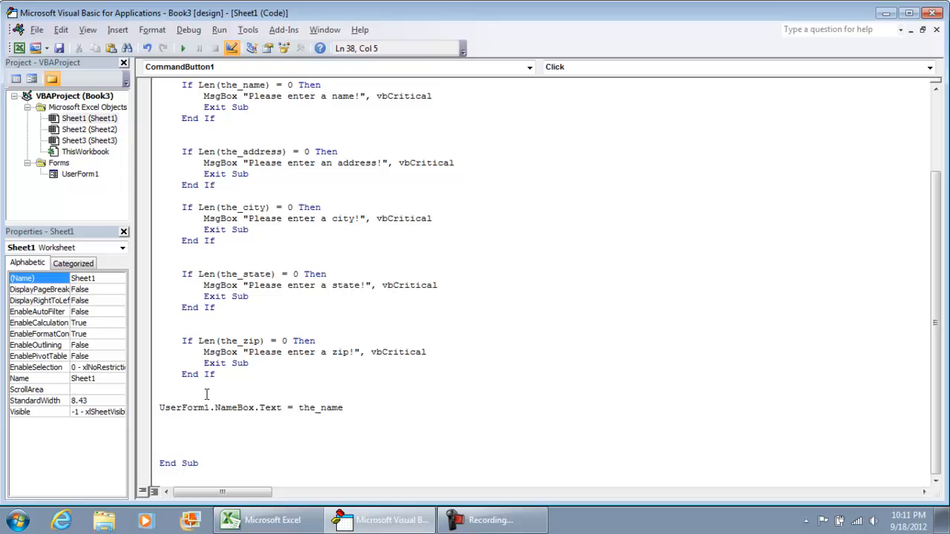
text(the_name = Sheet1.Range("C3"))
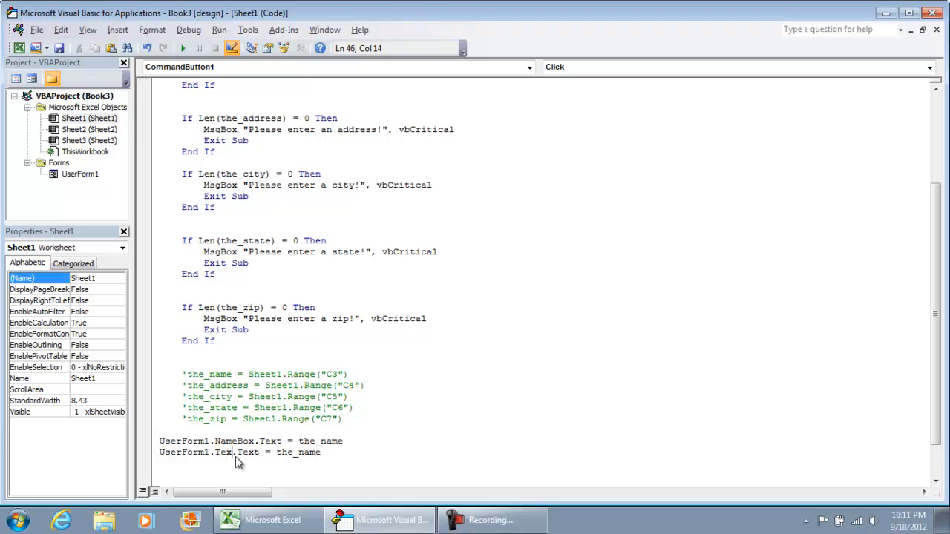
Add UserForm1.TextBox2 through TextBox5 assignments for the_address, city, state and zip variables
text(tBox2)
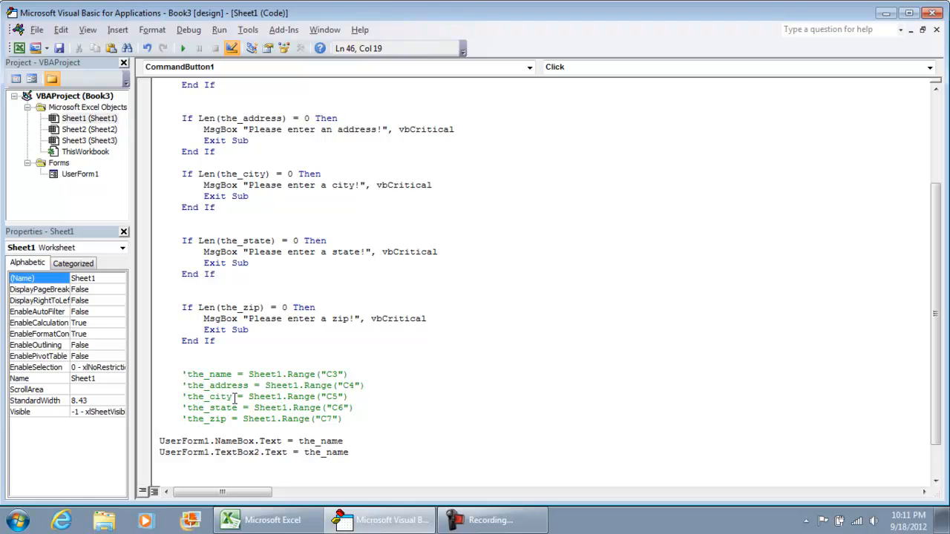
double_click(326, 451)
text(ddress)
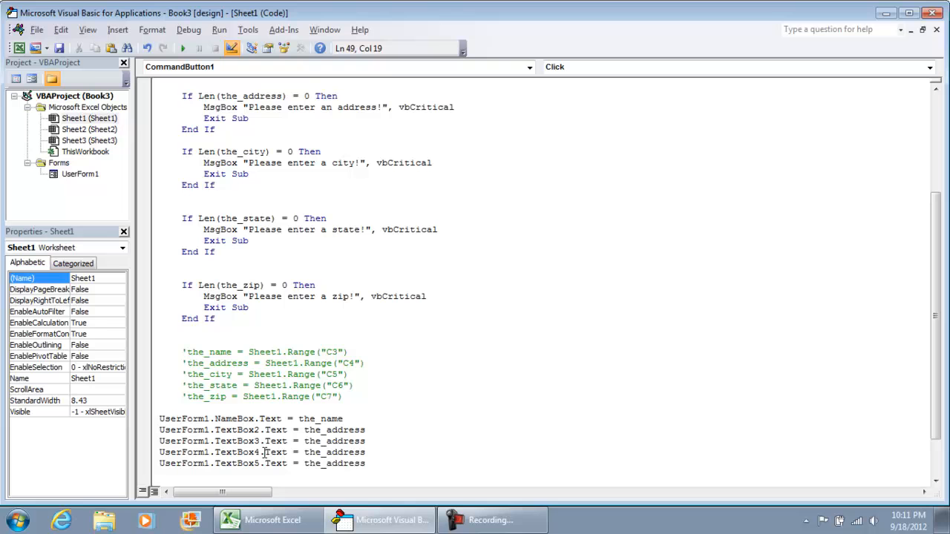
double_click(207, 374)
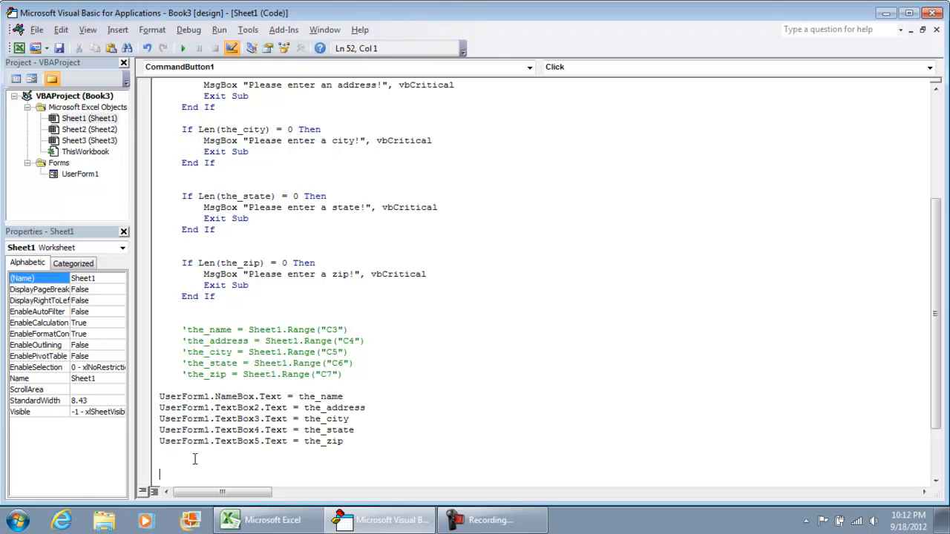
text(userform1.)
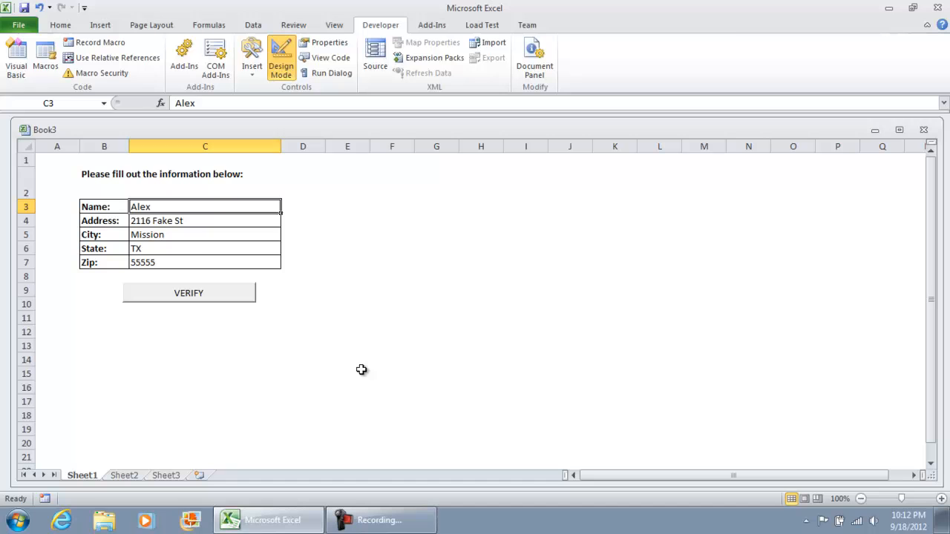
Test VERIFY with Zip blank, dismiss the warning, enter 12345 and re-run to show the filled Your Details form
click(189, 261)
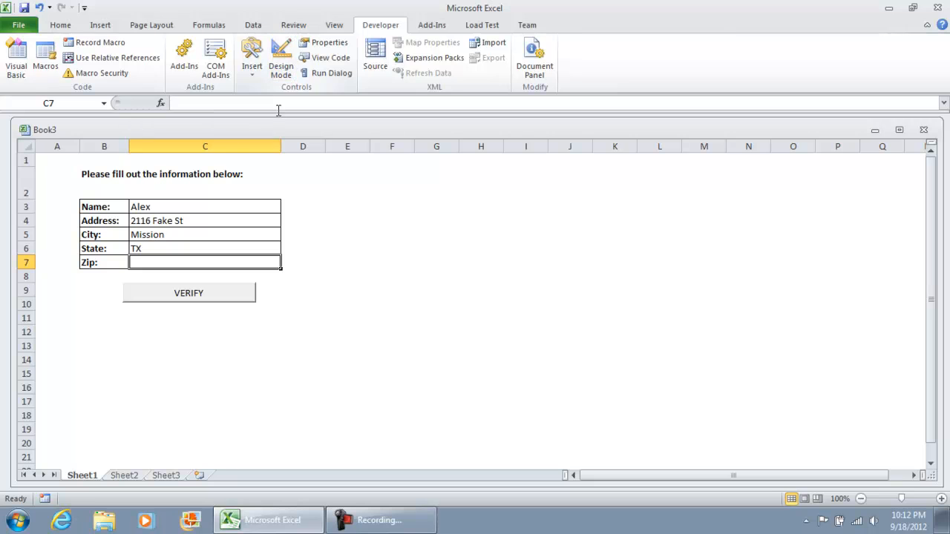
click(189, 292)
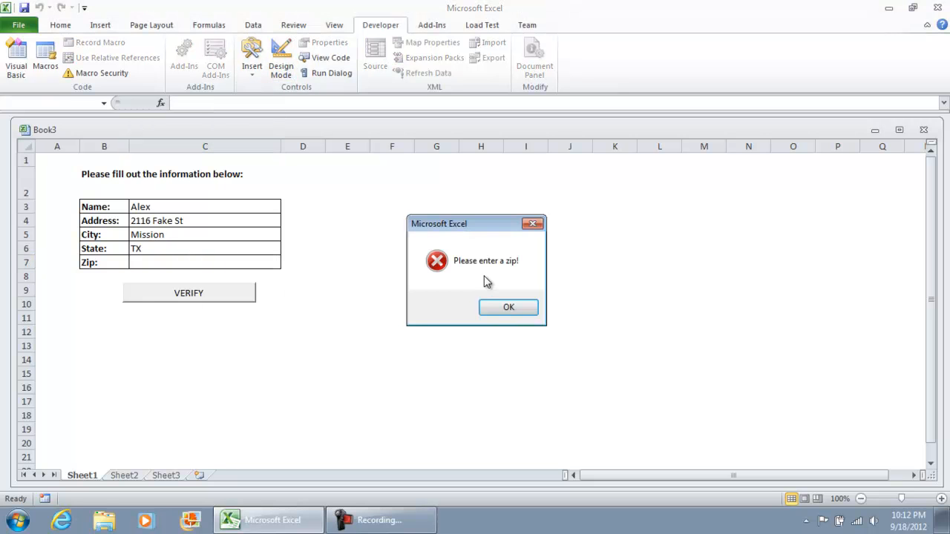
mouse_move(512, 311)
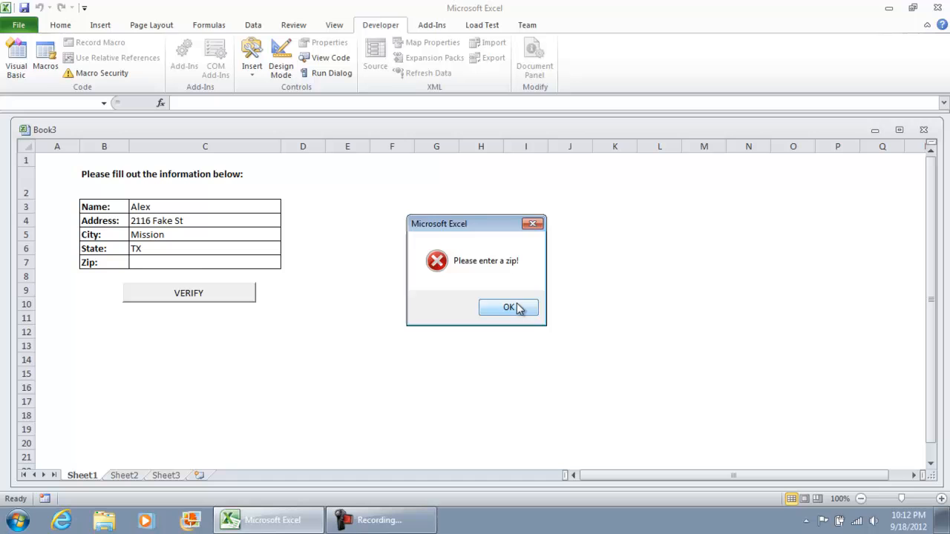
click(508, 307)
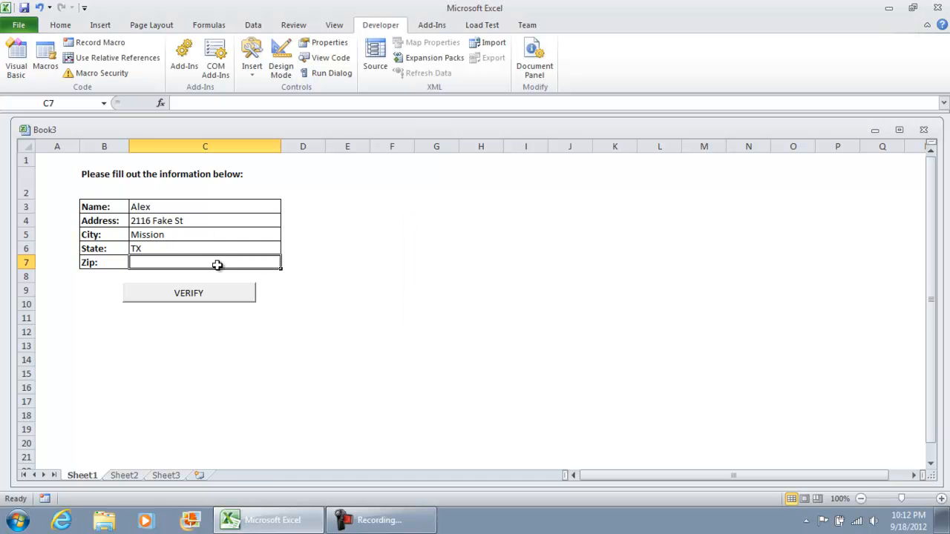
text(12345)
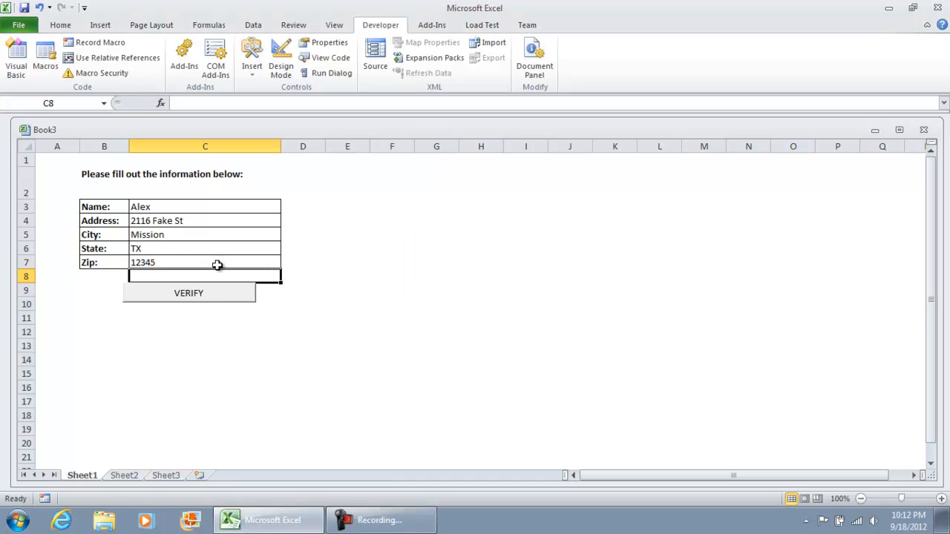
click(189, 294)
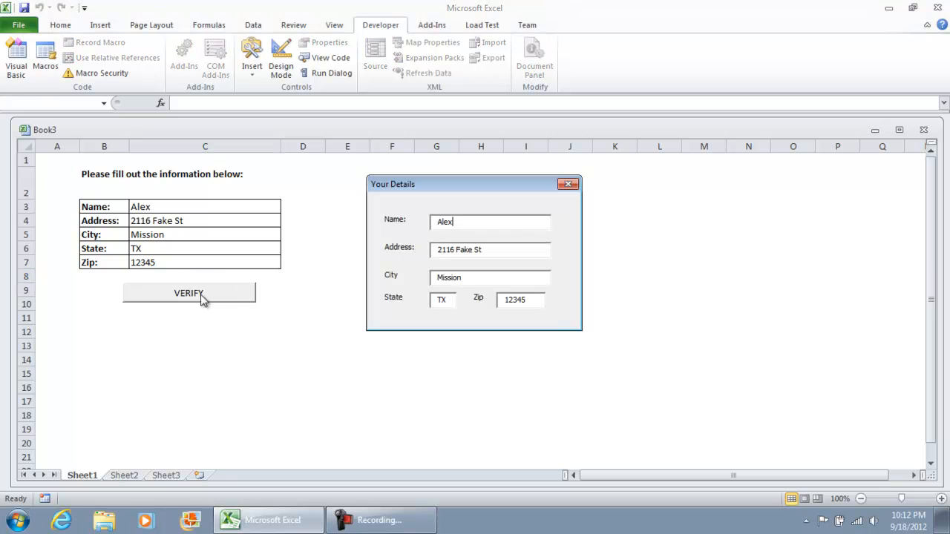
mouse_move(484, 190)
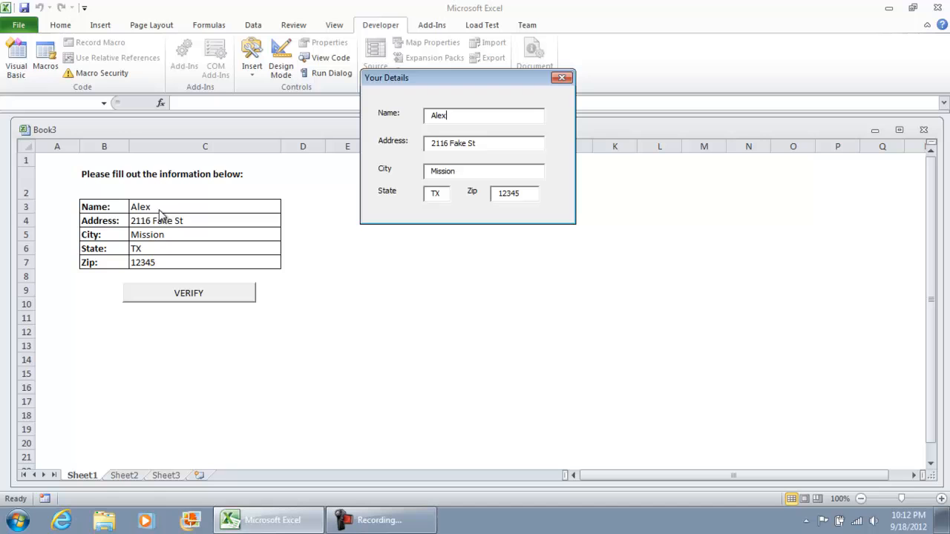
mouse_move(199, 247)
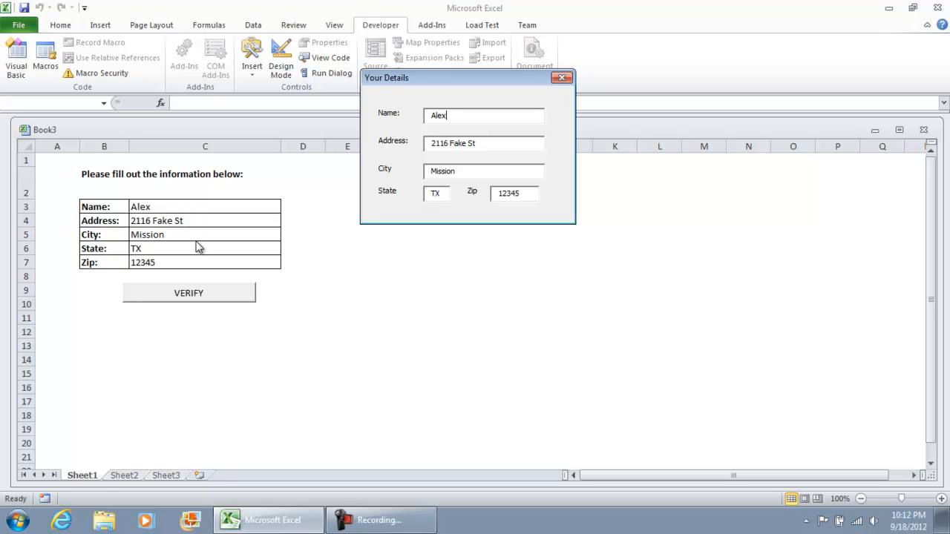
mouse_move(371, 230)
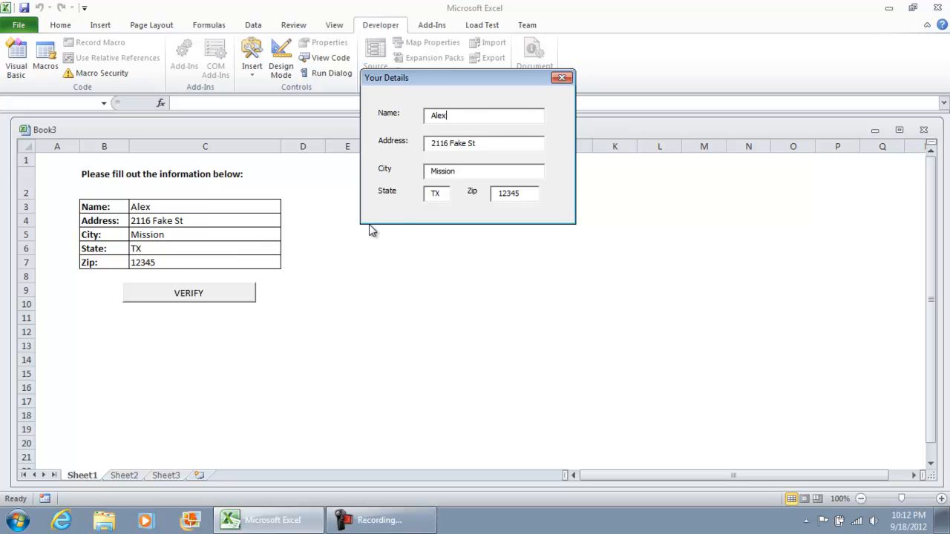